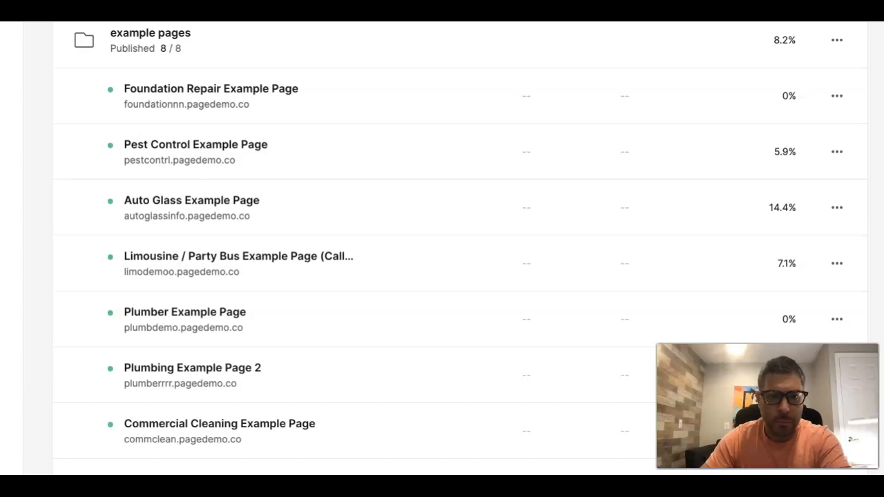
mouse_move(245, 210)
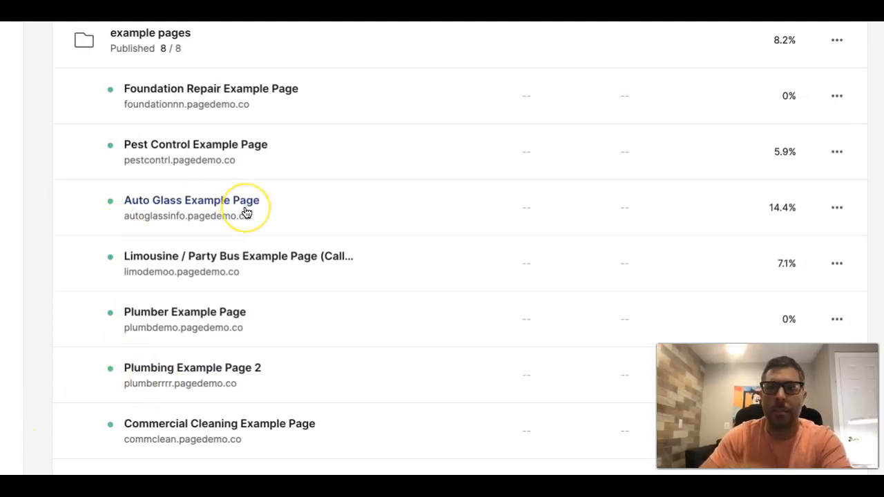
mouse_move(246, 212)
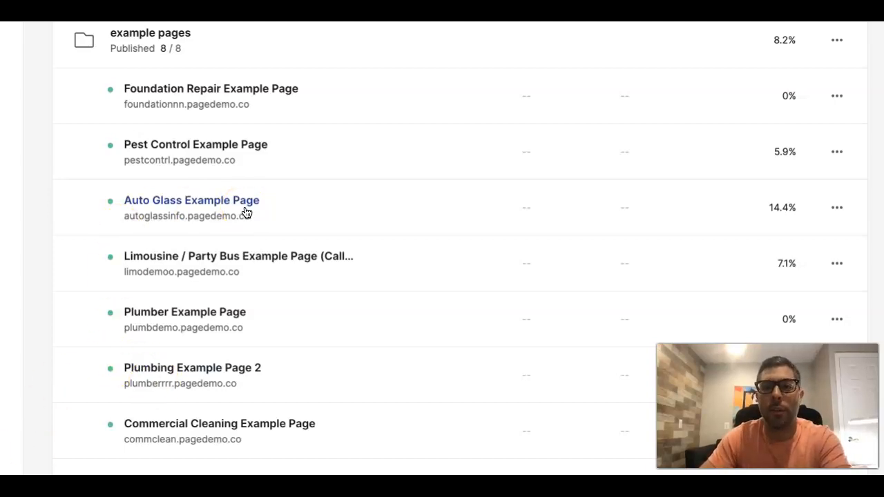
mouse_move(190, 325)
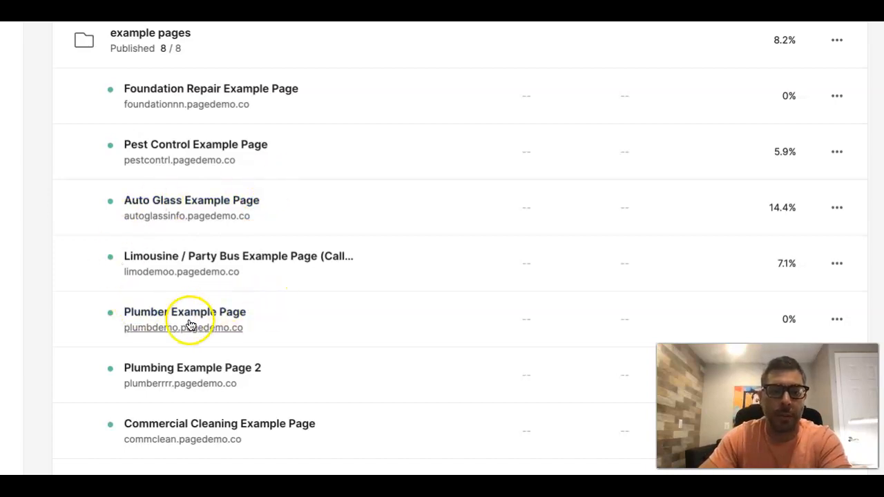
mouse_move(188, 218)
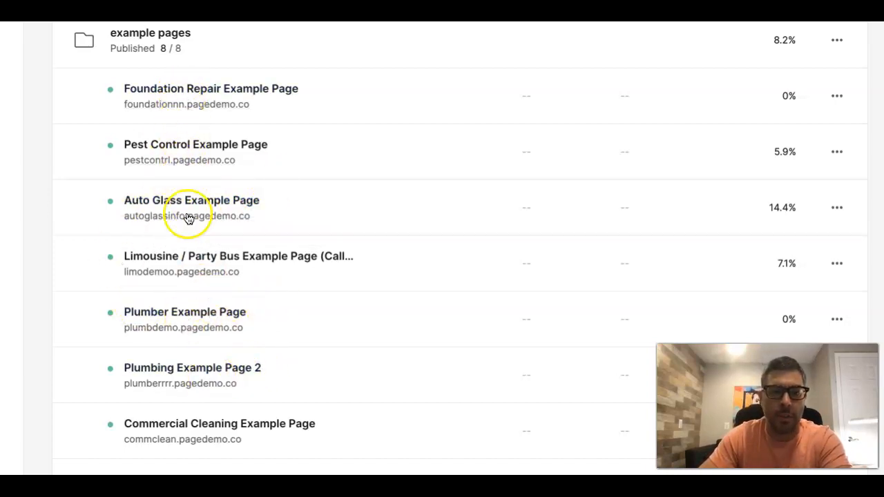
mouse_move(260, 343)
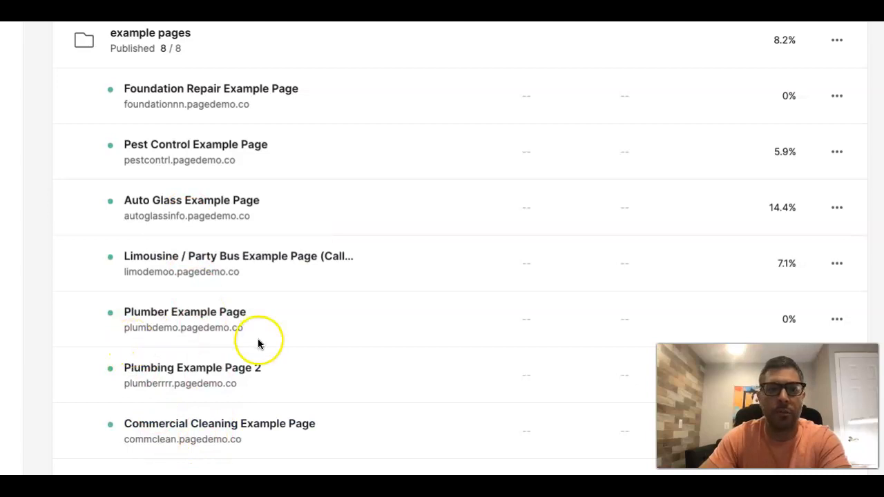
mouse_move(310, 320)
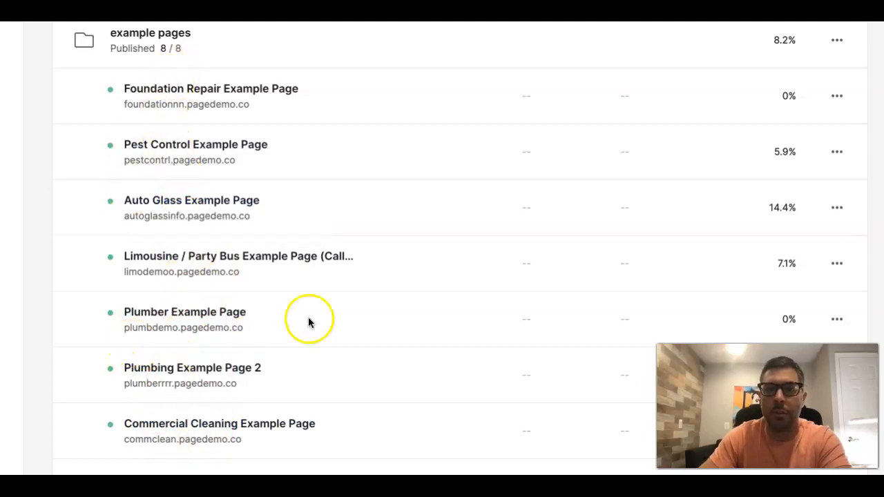
mouse_move(158, 216)
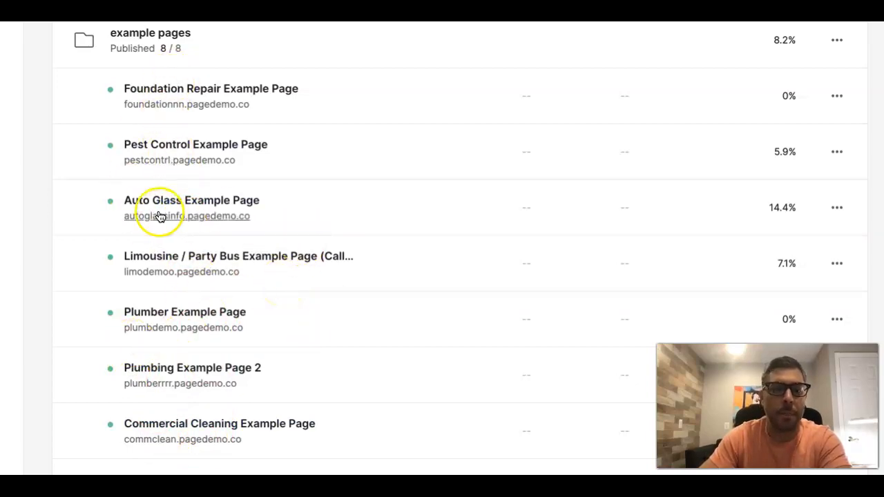
mouse_move(183, 385)
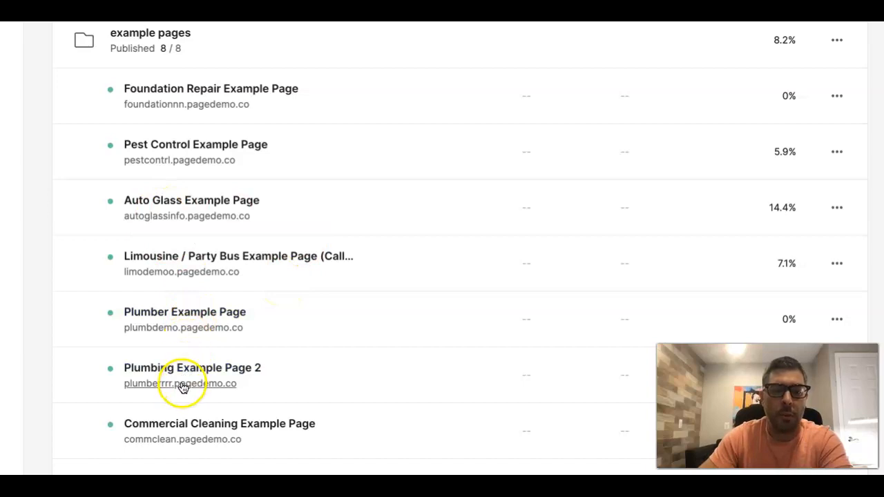
Step: Select Plumbing Example Page 2 from the example pages list to show its details panel
click(192, 367)
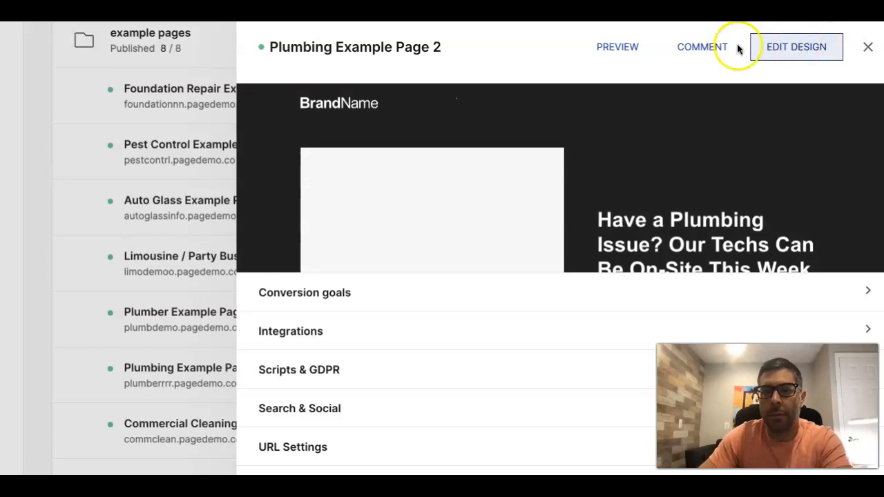
mouse_move(780, 58)
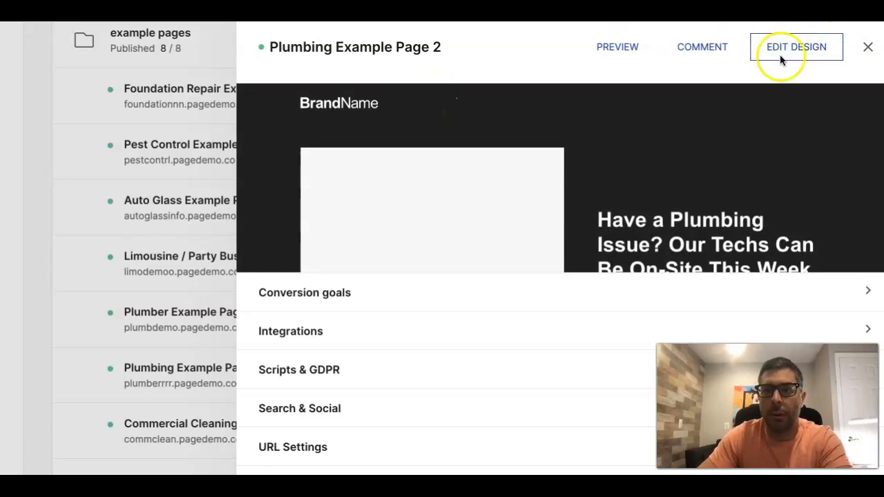
Step: Launch EDIT DESIGN and view the desktop hero section with its plumbing headline and call buttons
click(796, 47)
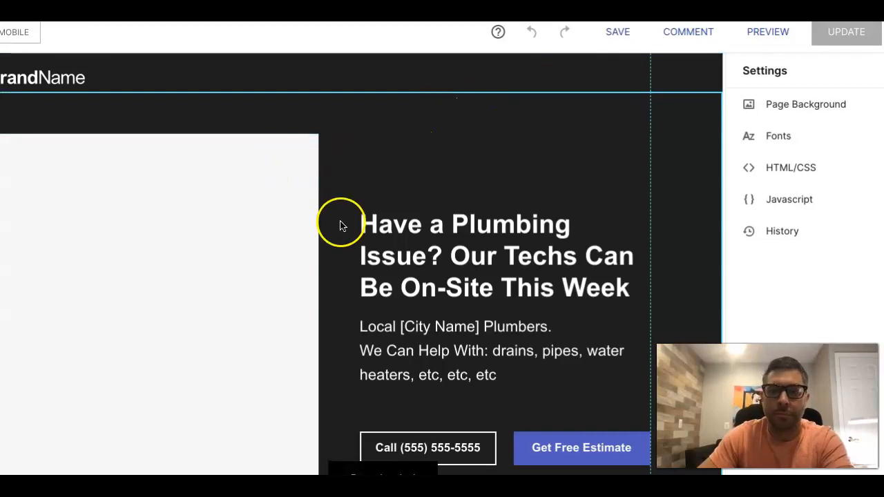
mouse_move(241, 247)
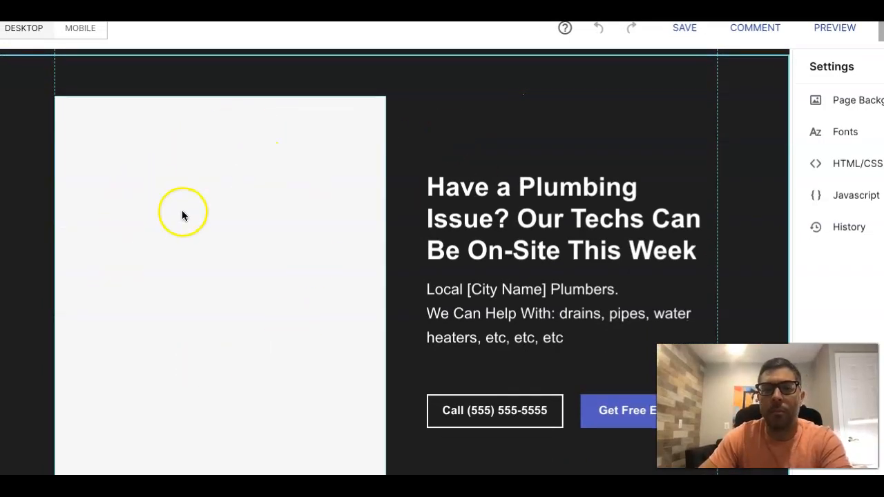
mouse_move(257, 232)
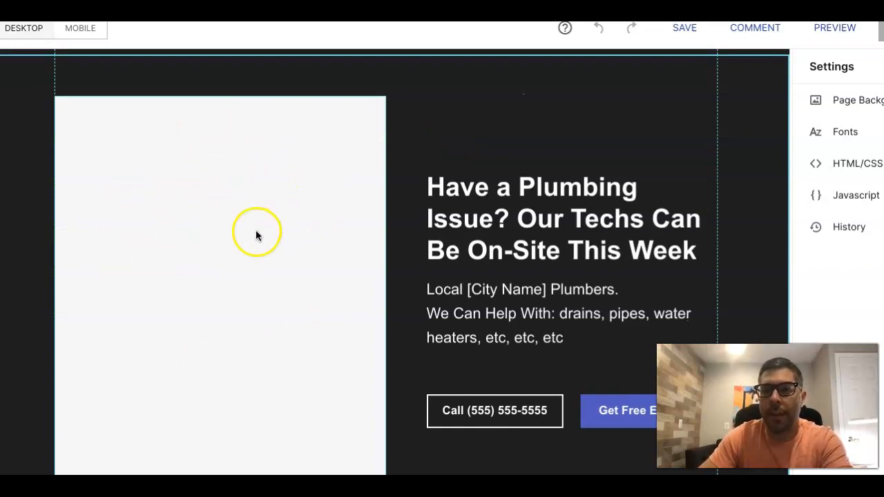
mouse_move(473, 146)
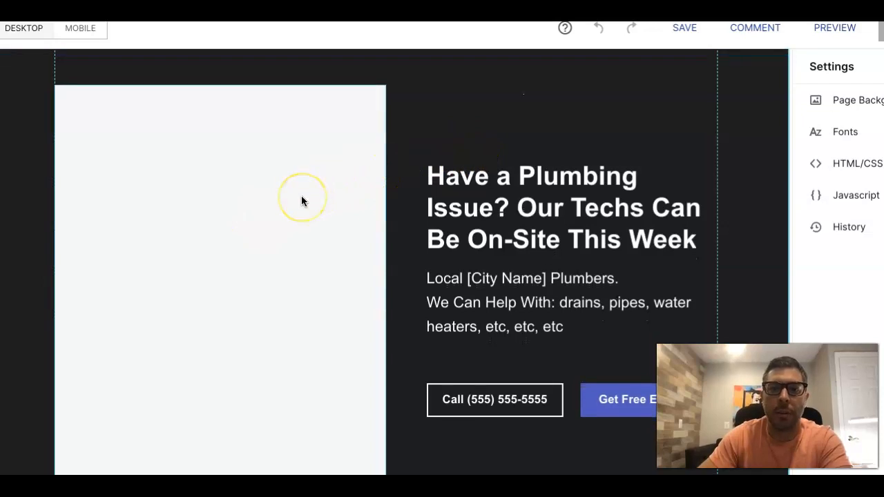
scroll(up, 3)
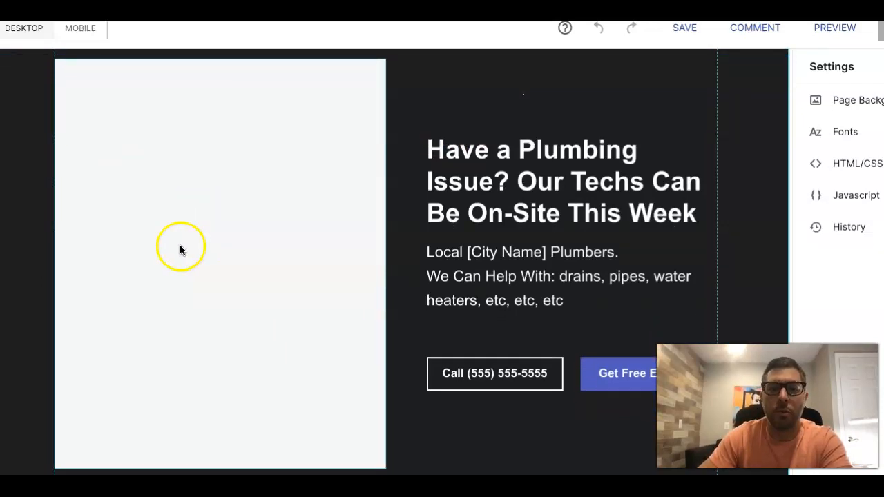
mouse_move(263, 182)
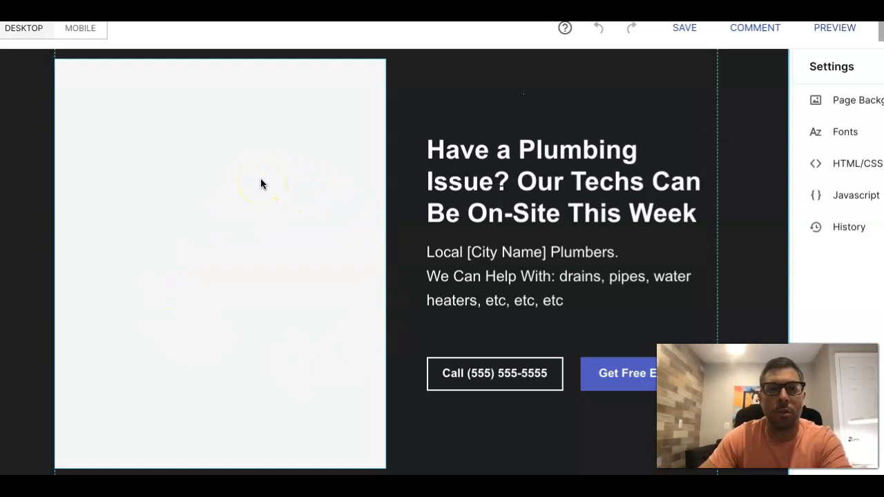
mouse_move(210, 191)
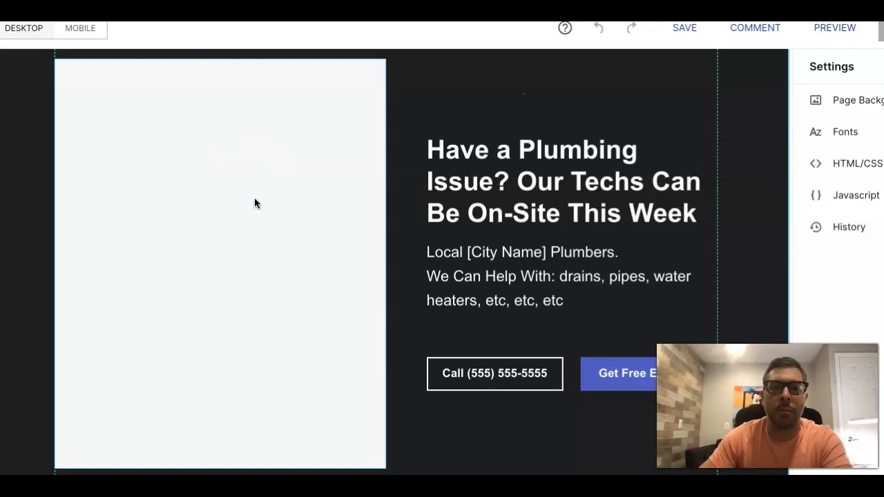
click(254, 177)
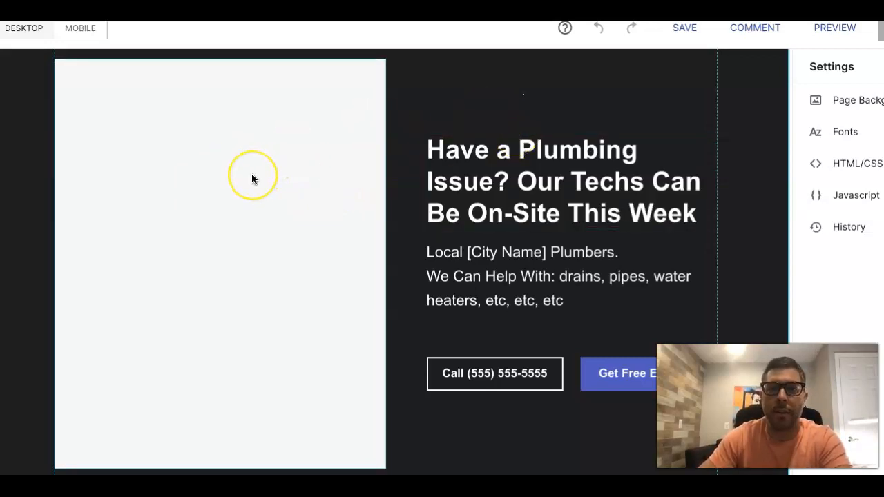
mouse_move(213, 192)
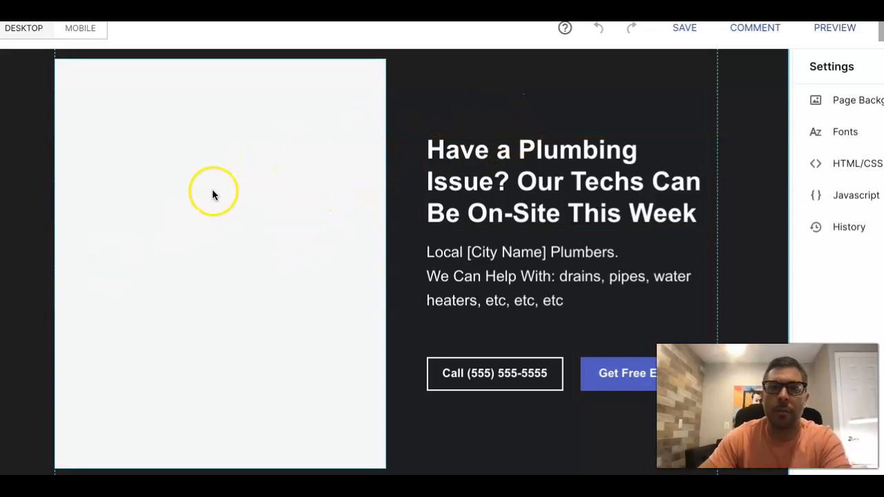
mouse_move(279, 169)
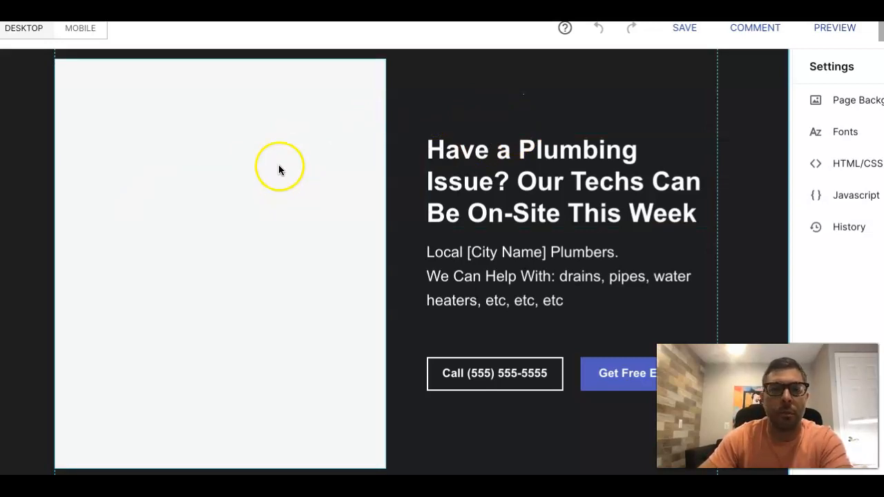
mouse_move(215, 196)
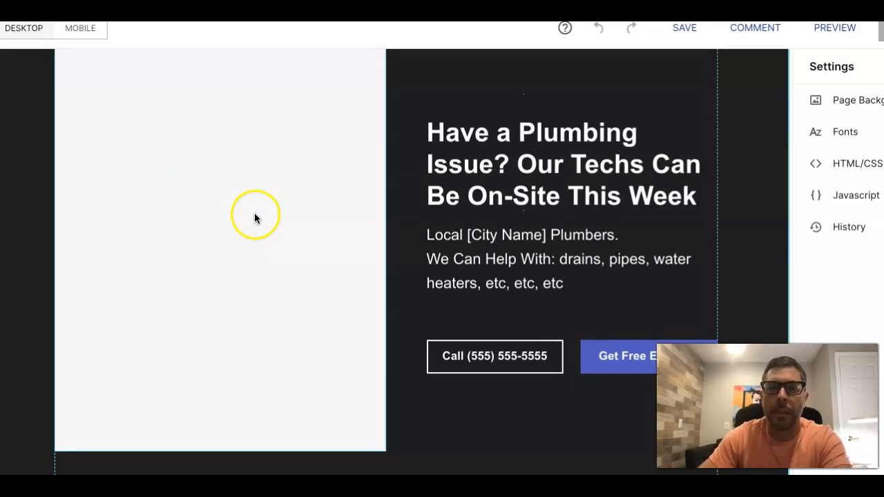
click(591, 166)
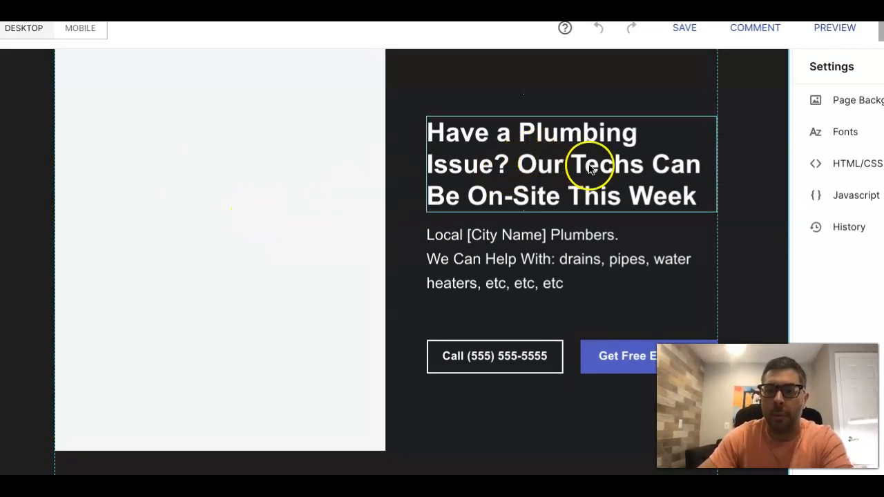
mouse_move(483, 172)
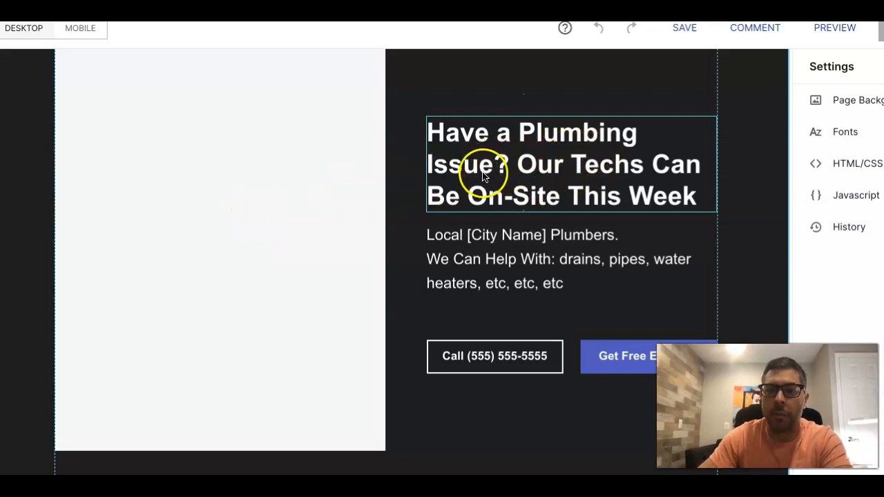
mouse_move(496, 152)
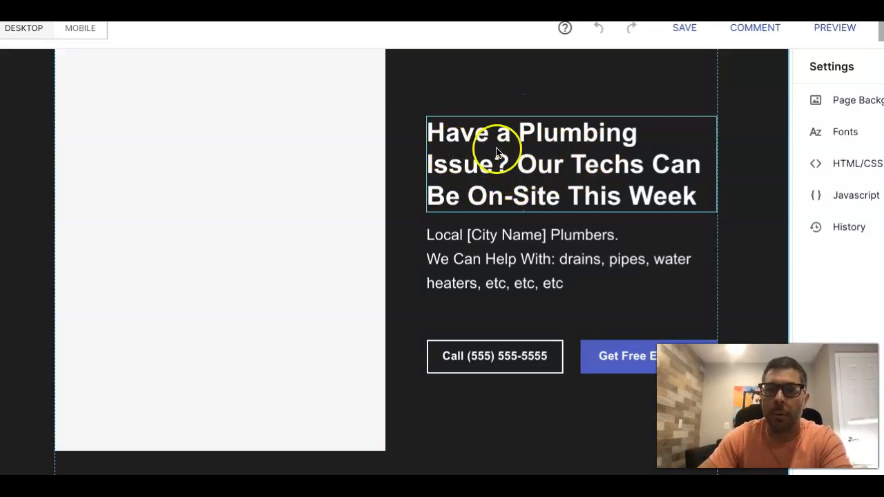
mouse_move(675, 171)
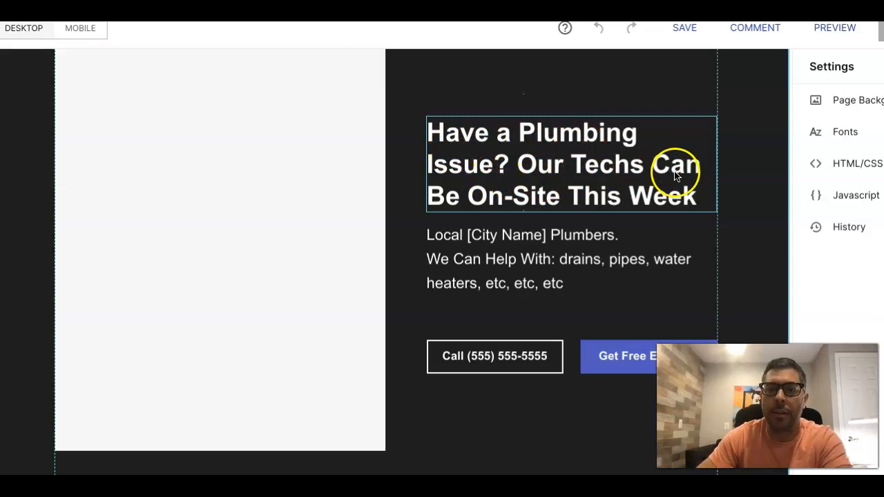
mouse_move(633, 204)
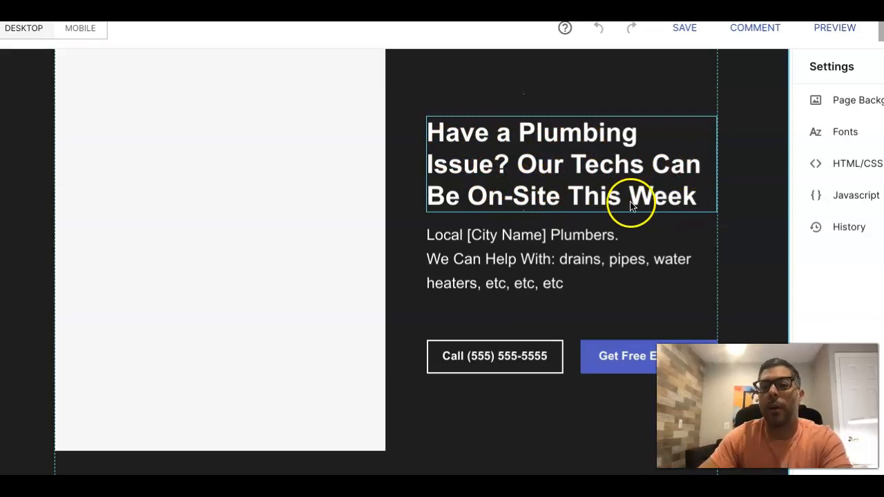
click(629, 204)
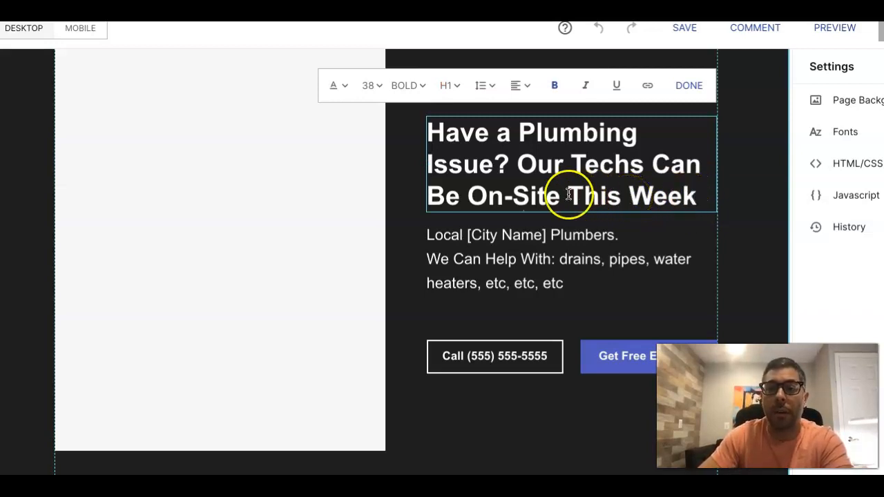
mouse_move(634, 180)
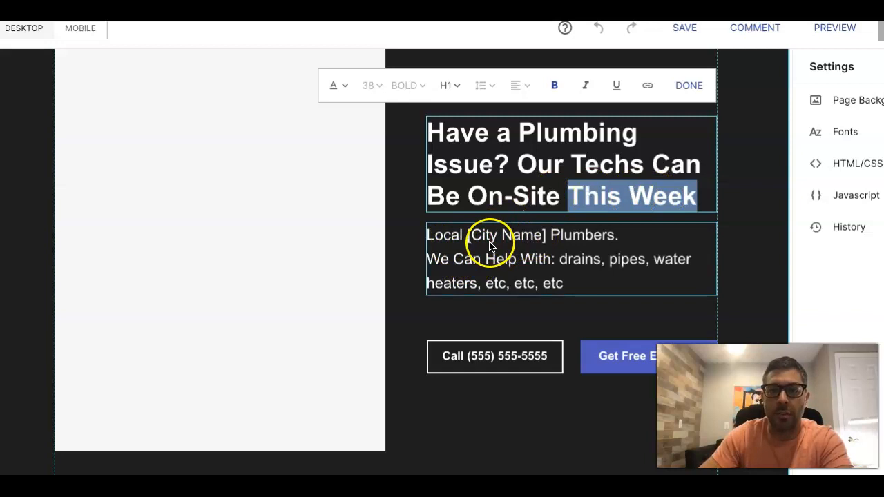
mouse_move(522, 237)
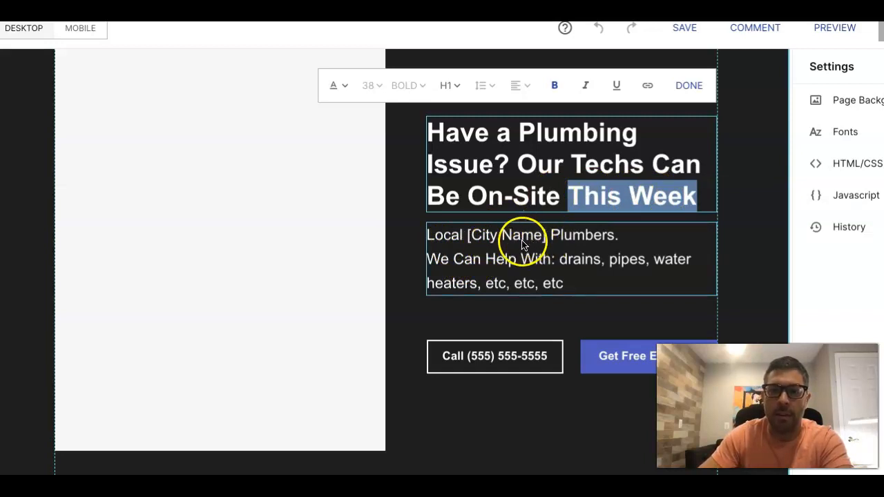
mouse_move(504, 249)
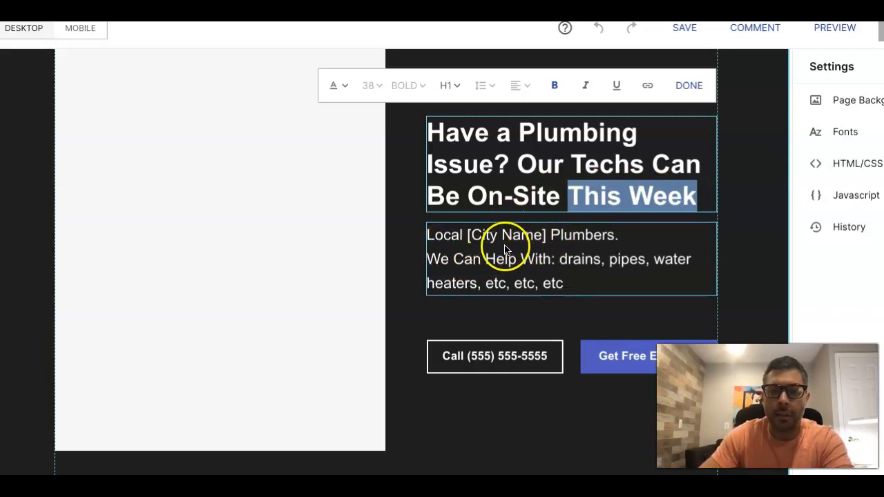
mouse_move(503, 274)
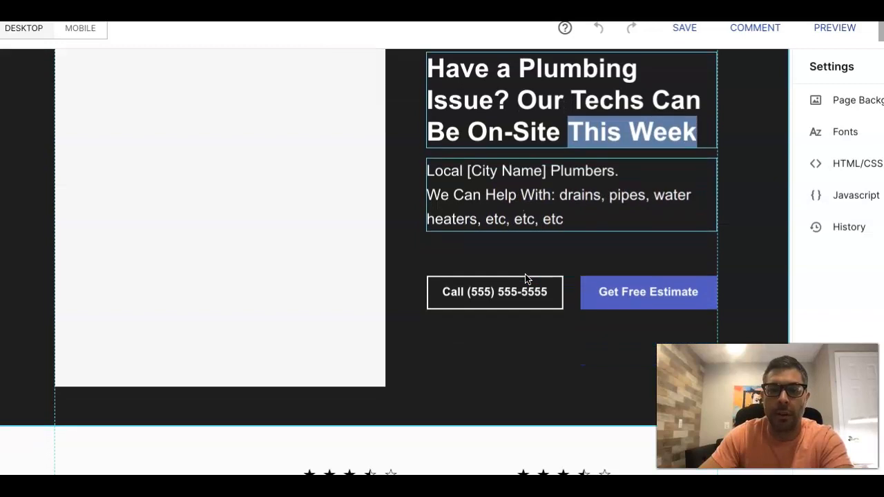
scroll(down, 3)
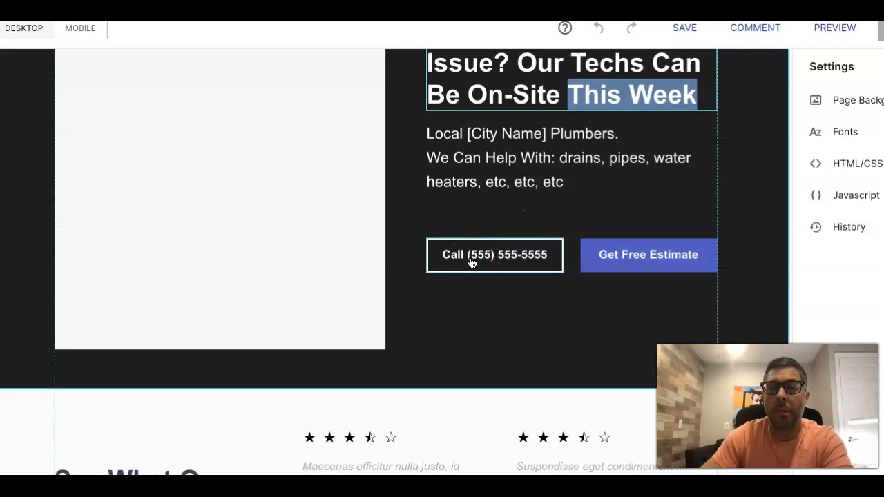
mouse_move(486, 285)
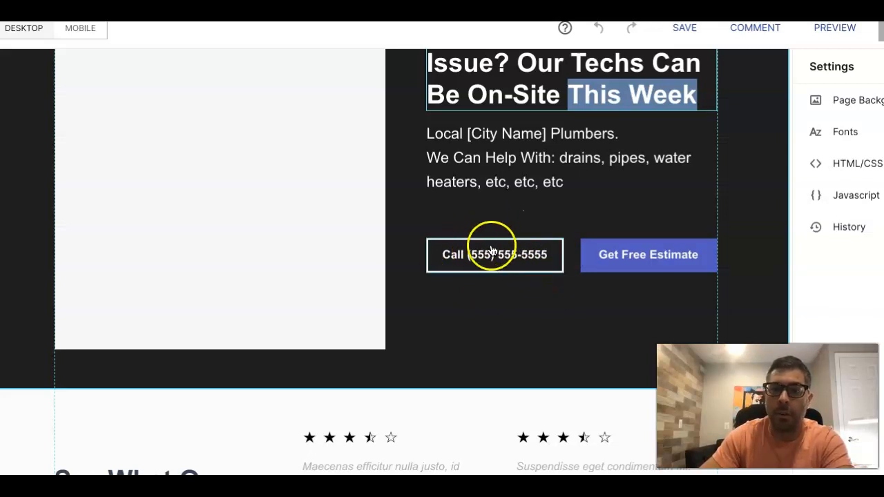
mouse_move(583, 262)
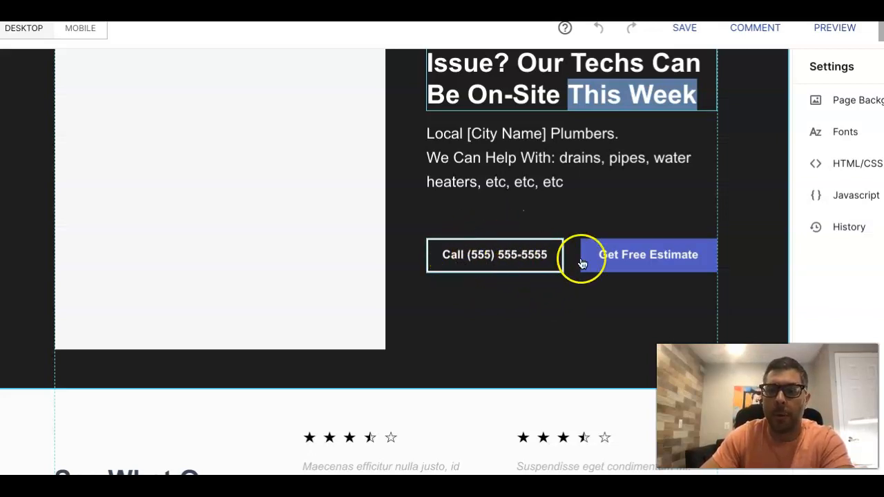
click(648, 254)
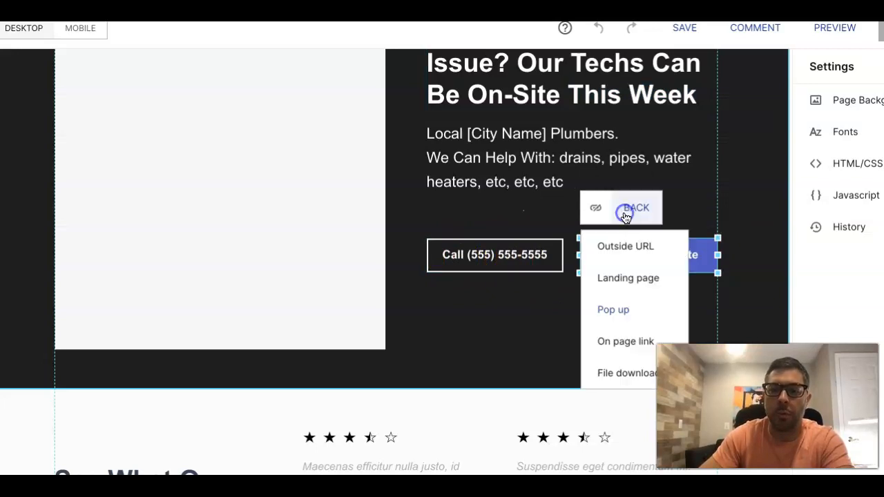
click(614, 309)
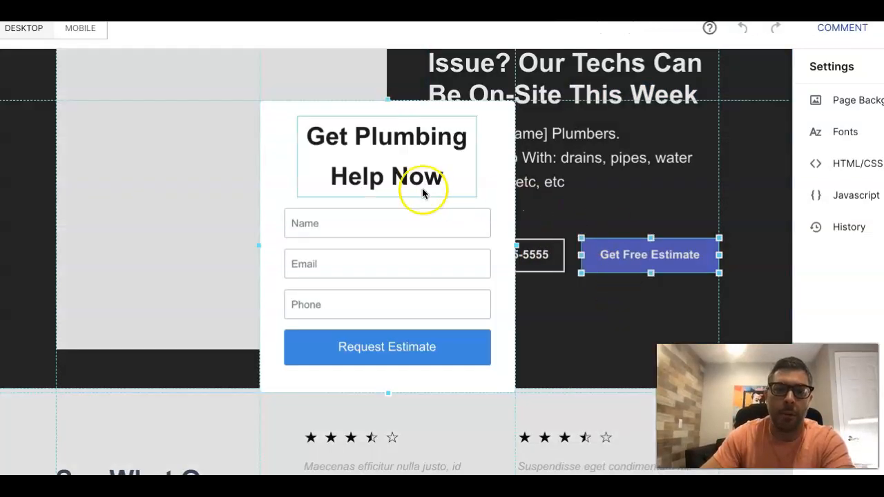
mouse_move(343, 173)
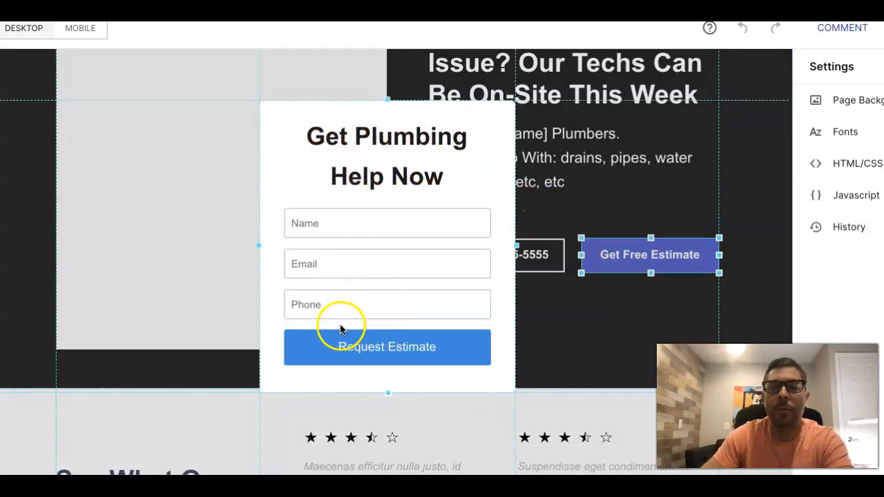
mouse_move(343, 329)
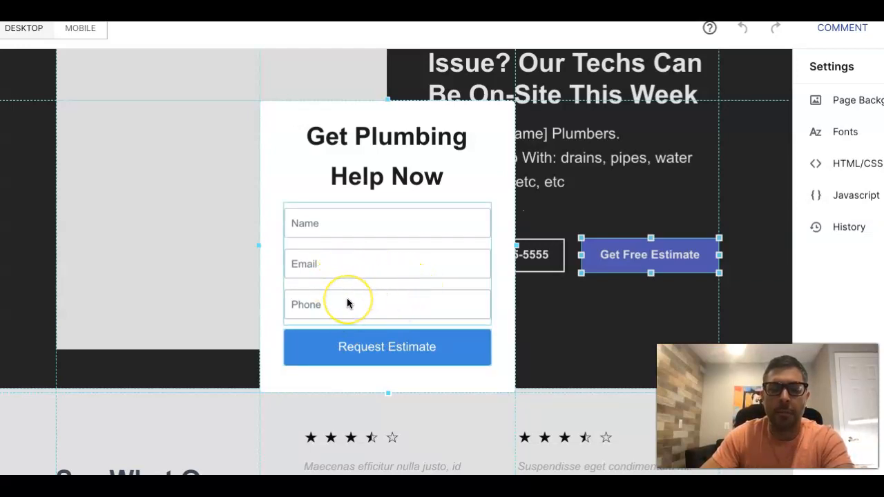
mouse_move(367, 303)
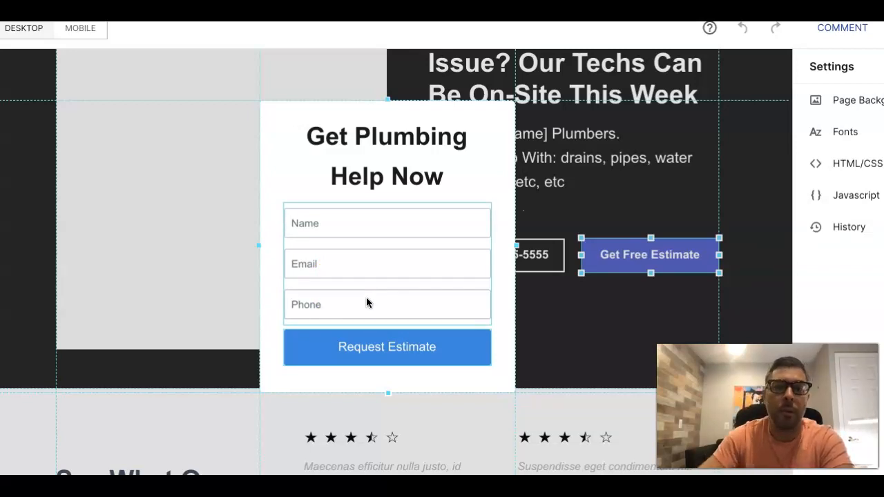
click(387, 155)
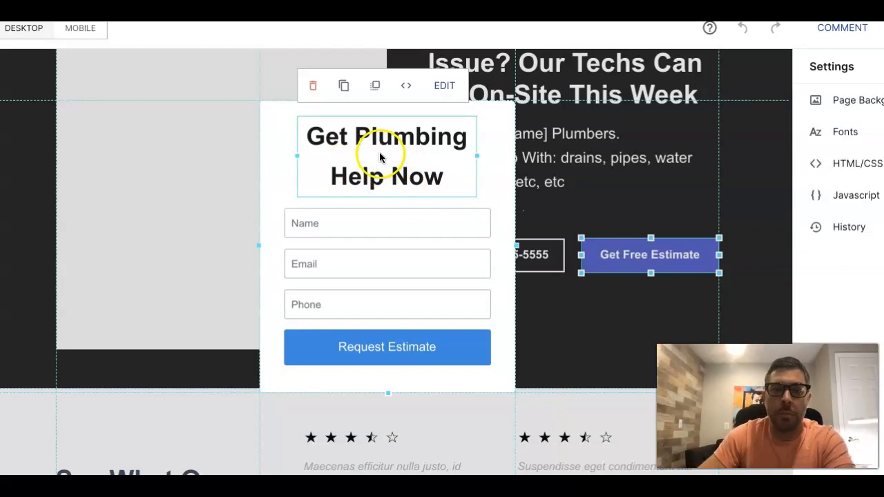
double_click(387, 155)
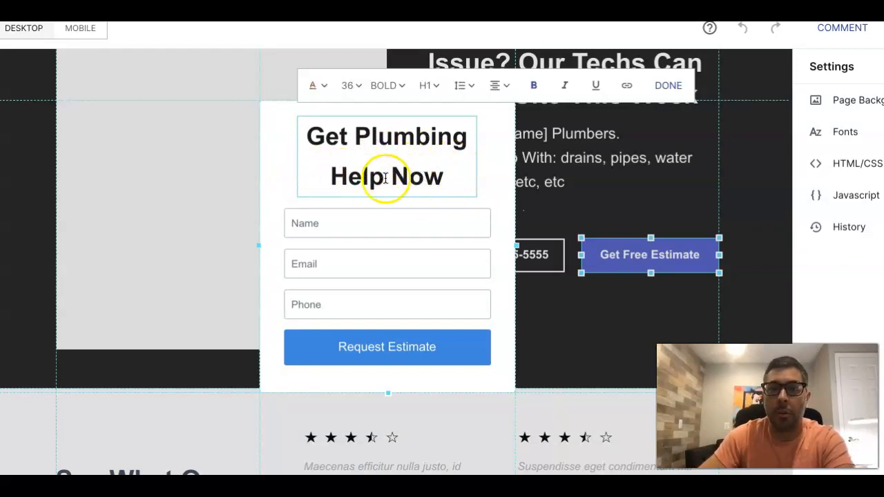
click(667, 86)
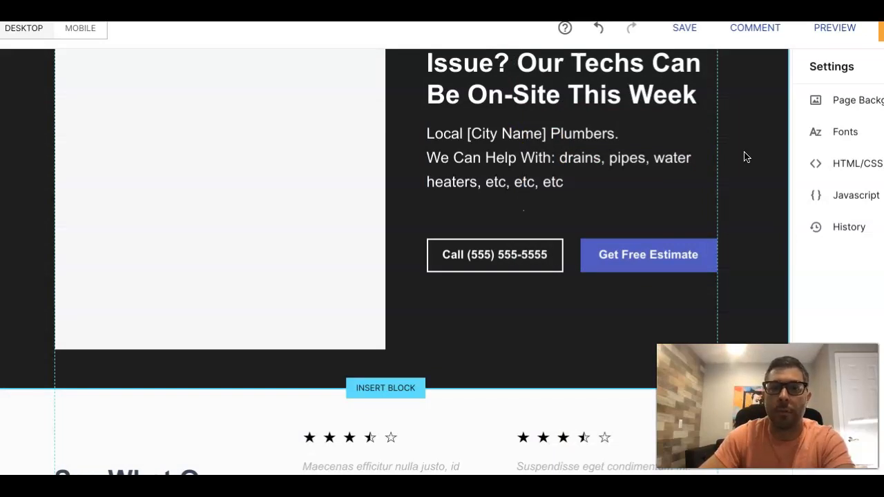
scroll(down, 3)
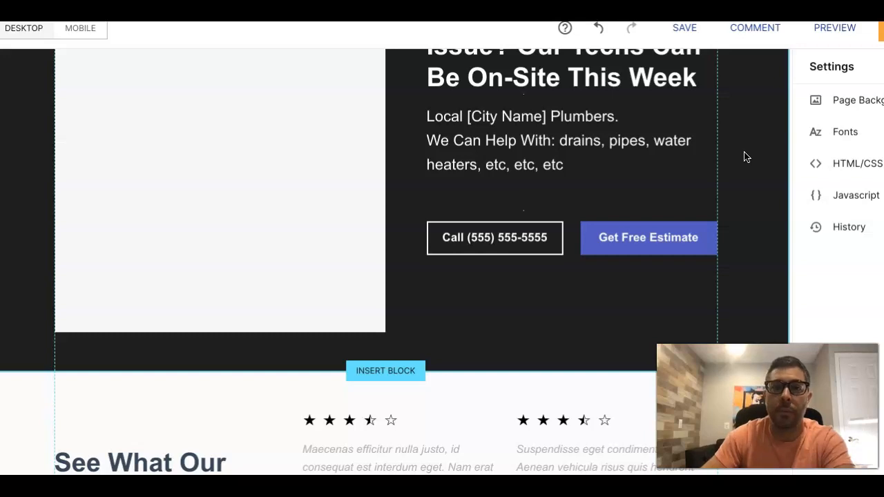
scroll(down, 3)
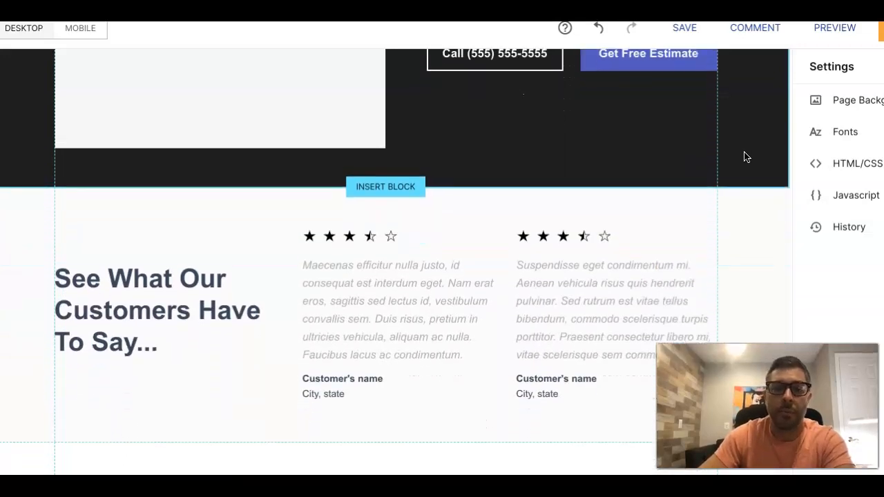
scroll(down, 3)
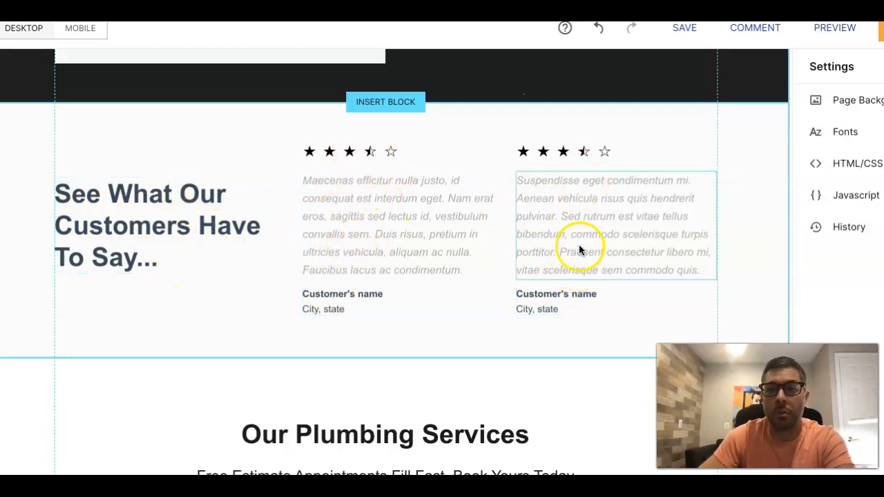
scroll(down, 3)
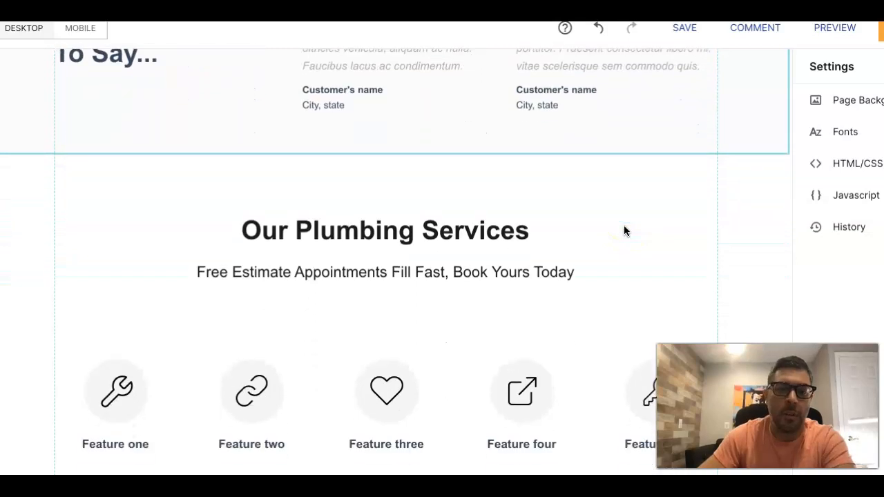
scroll(down, 3)
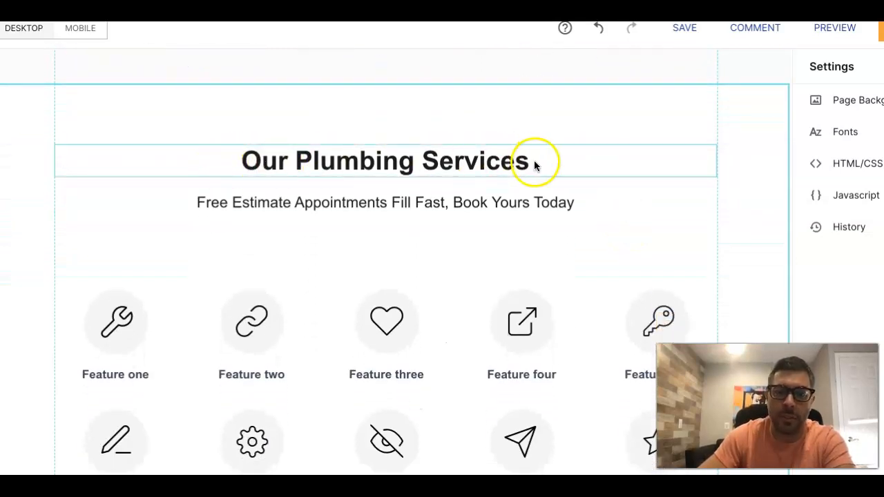
scroll(down, 3)
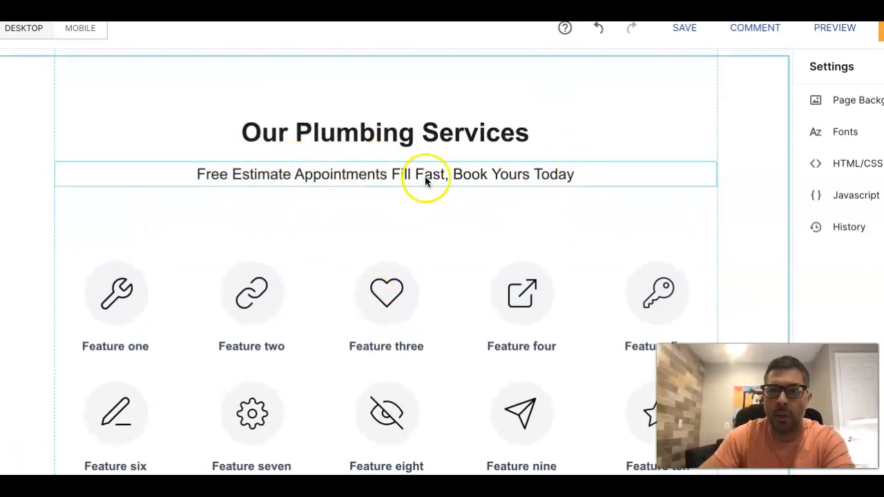
scroll(down, 3)
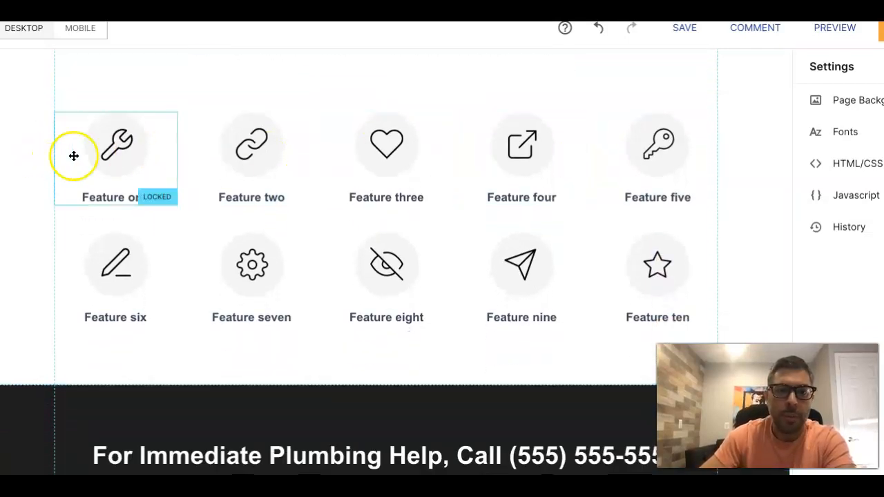
scroll(down, 3)
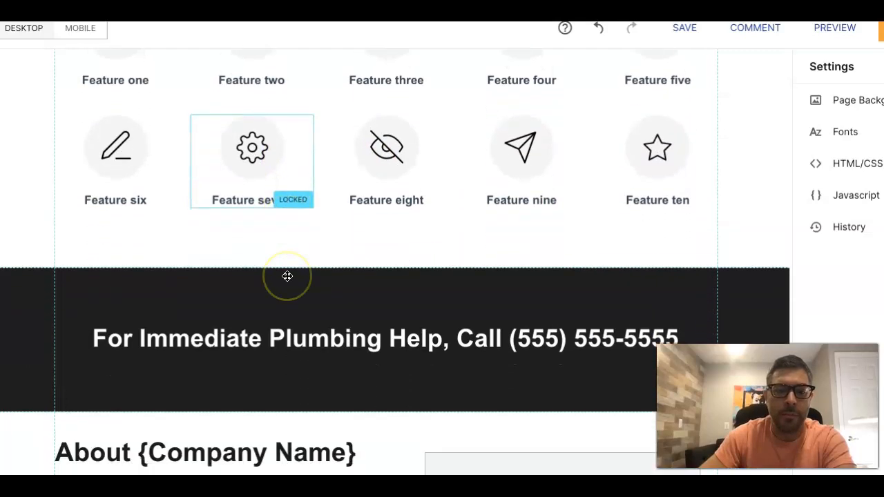
scroll(down, 3)
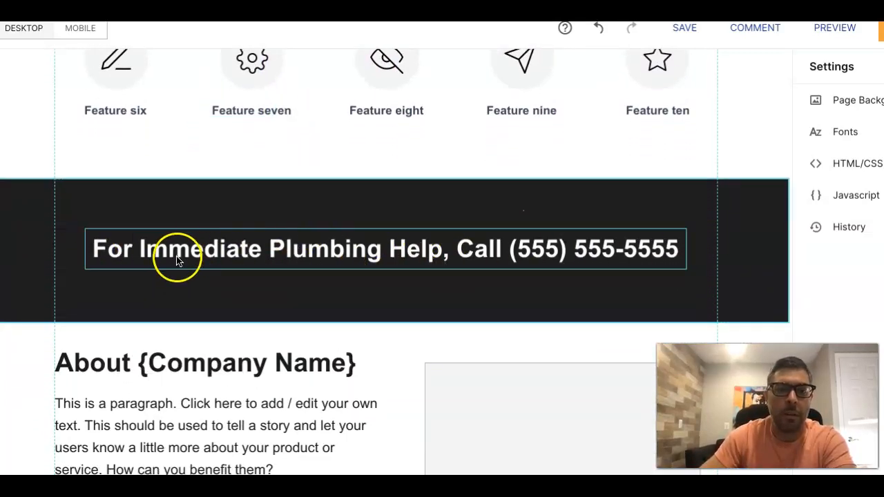
mouse_move(573, 247)
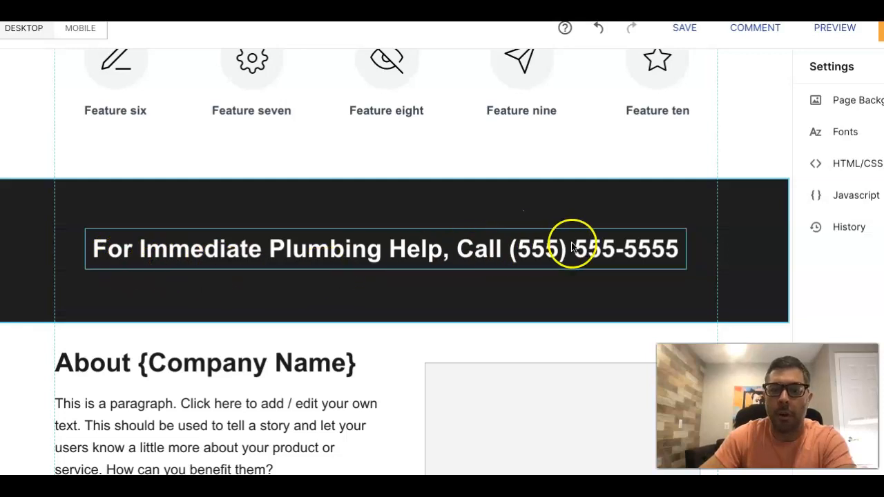
mouse_move(246, 242)
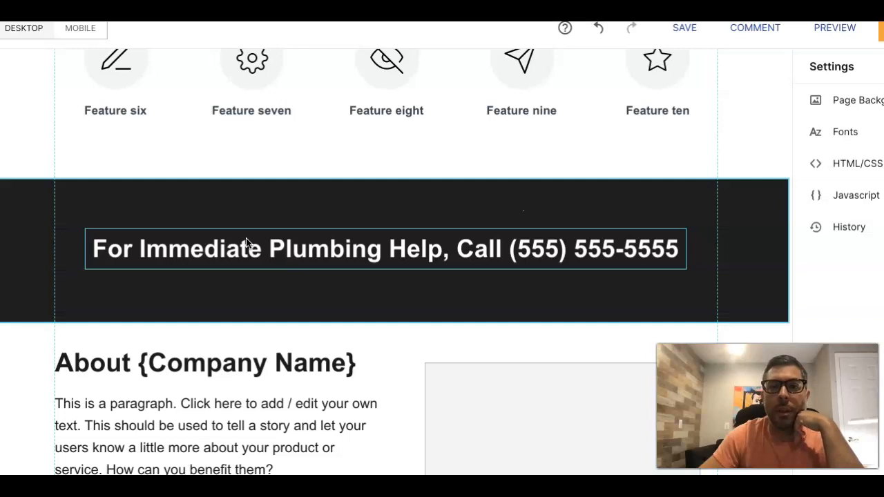
mouse_move(159, 257)
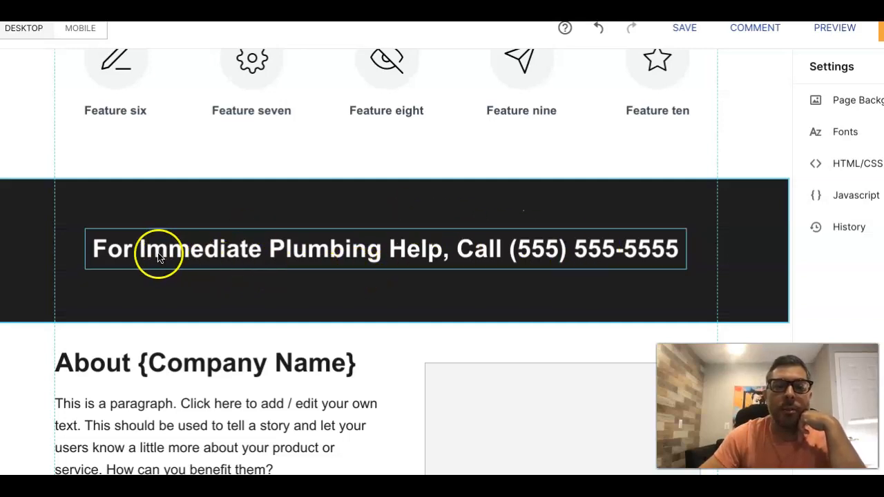
mouse_move(389, 260)
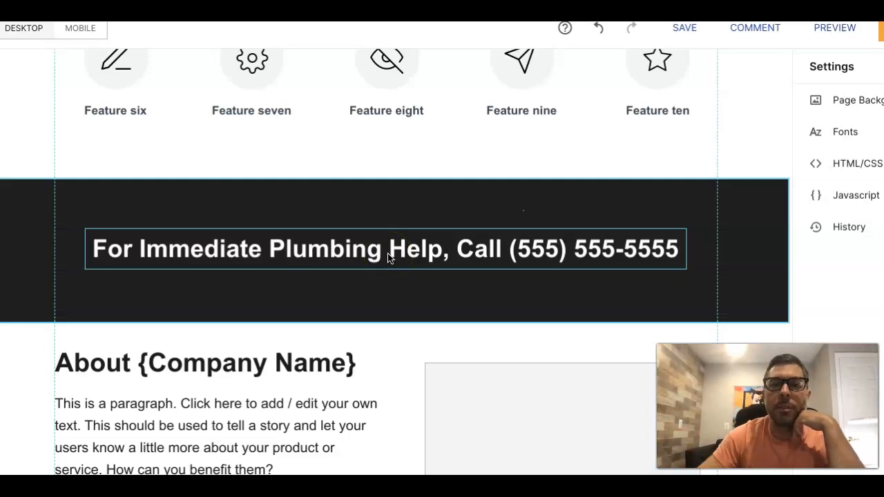
scroll(down, 3)
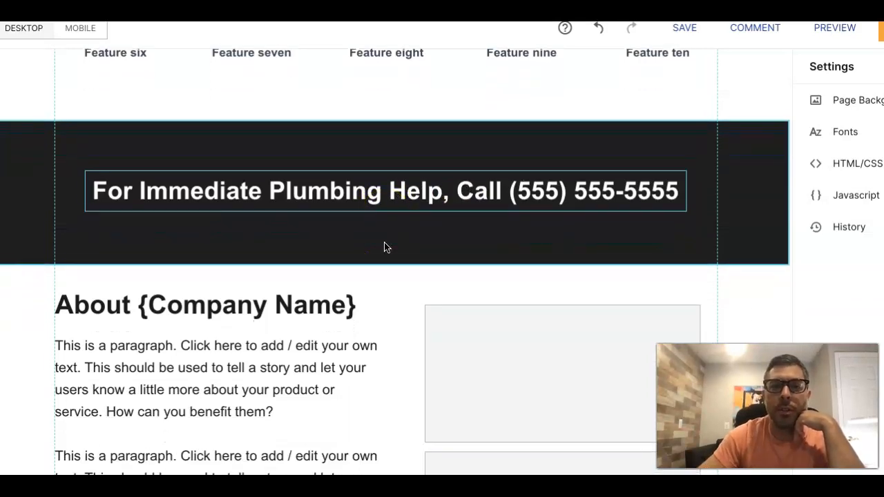
scroll(down, 3)
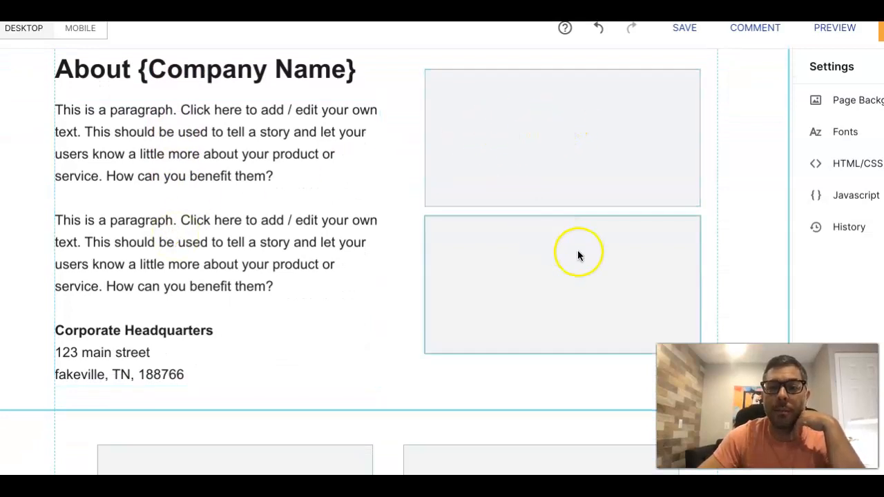
scroll(down, 3)
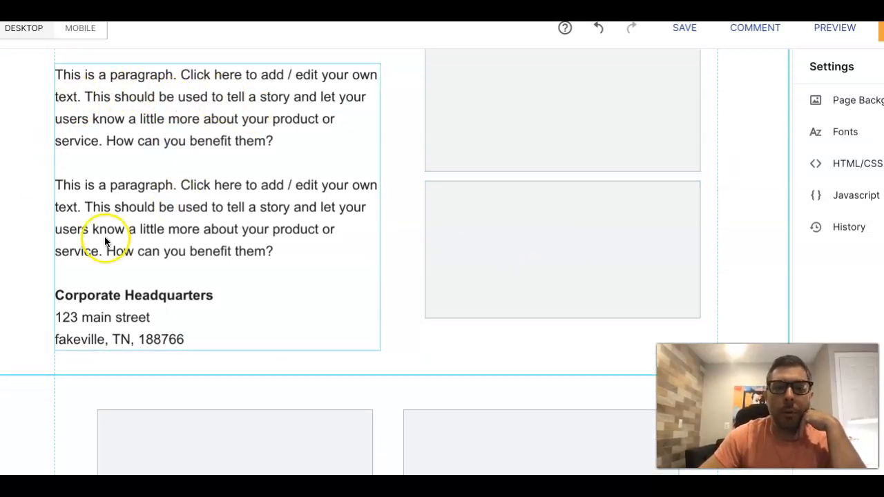
mouse_move(394, 228)
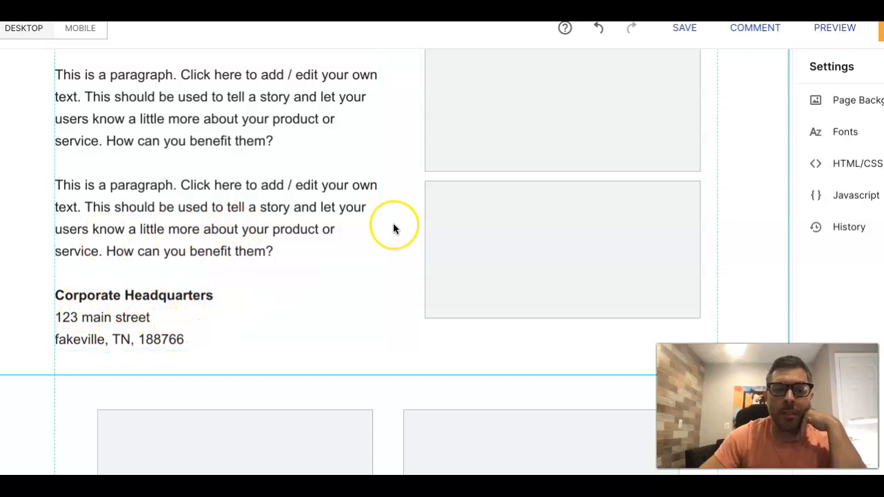
scroll(down, 3)
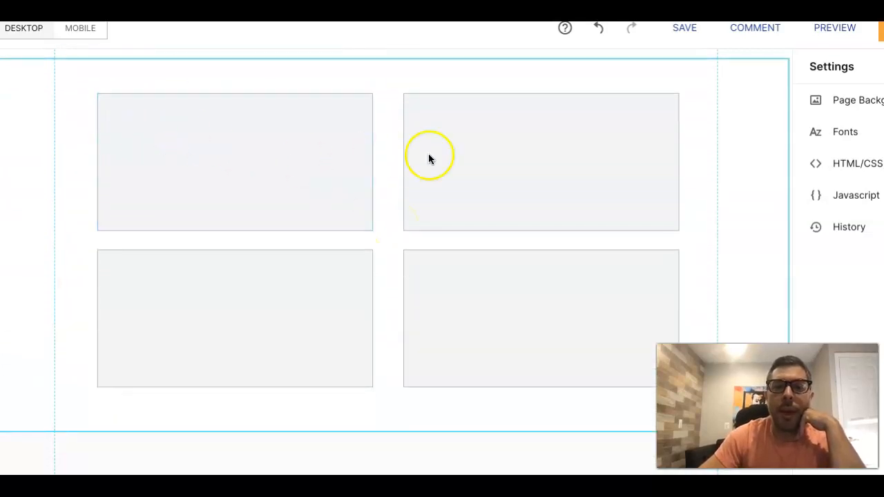
mouse_move(509, 276)
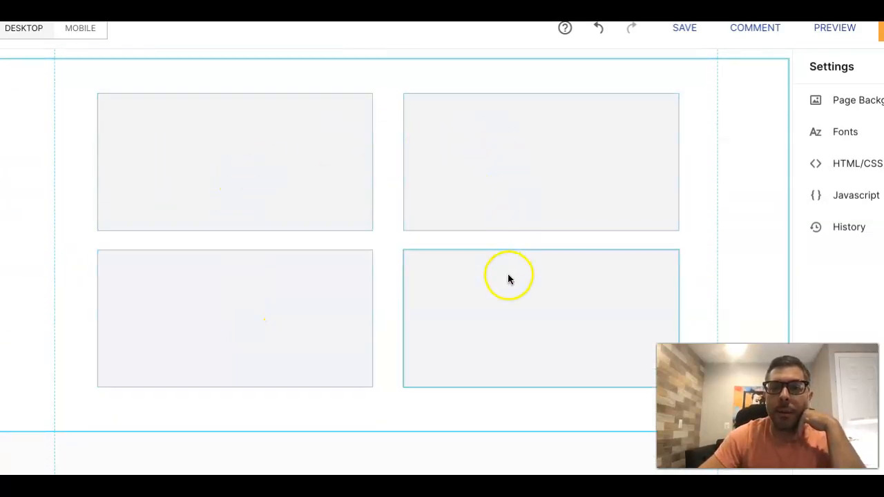
scroll(down, 3)
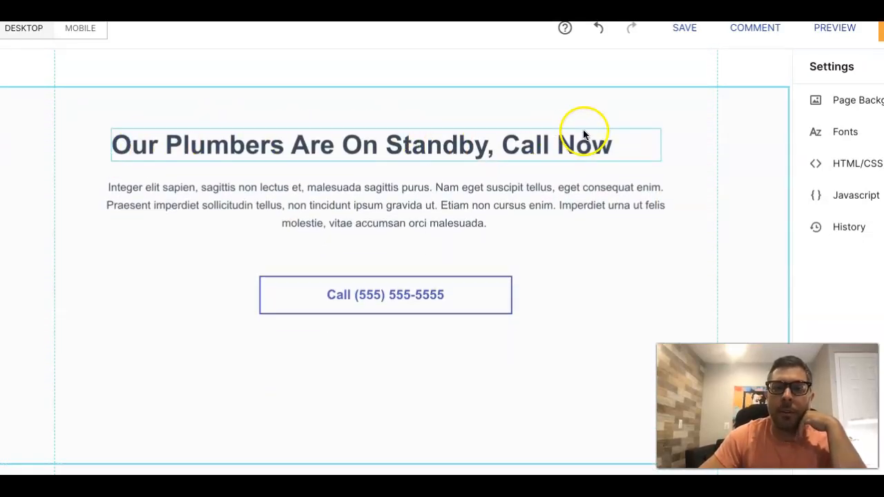
mouse_move(445, 154)
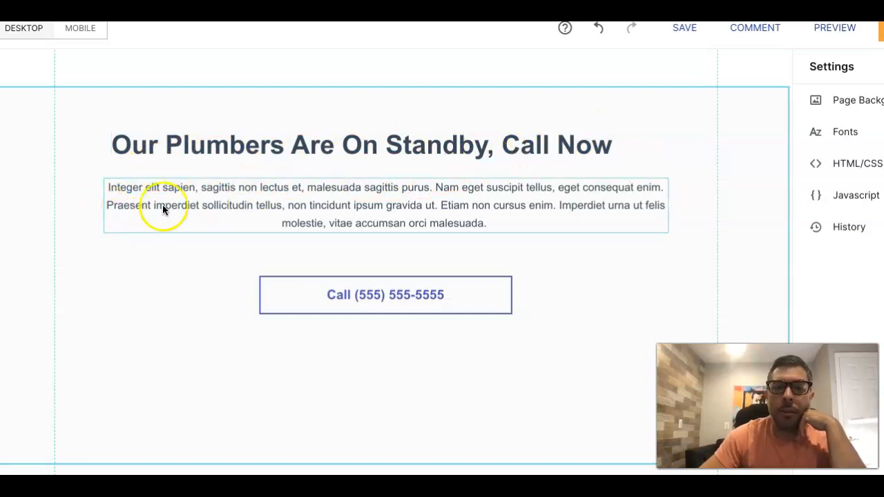
mouse_move(411, 191)
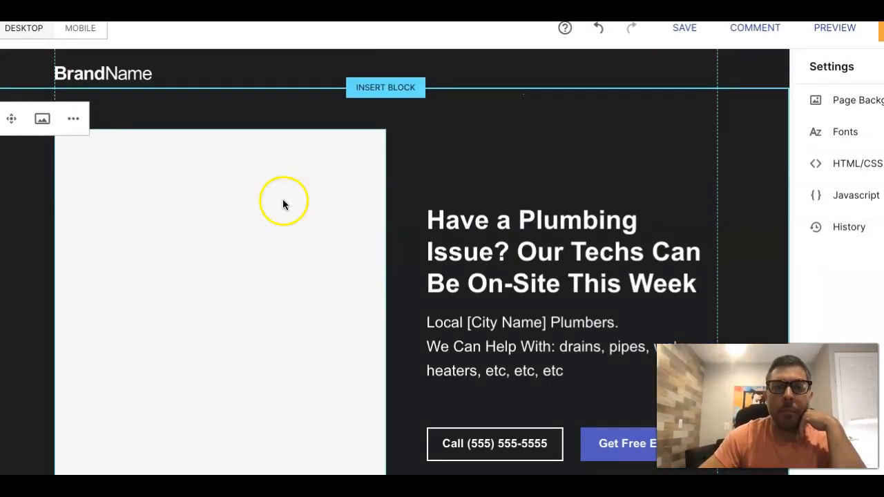
Step: Review the MOBILE layout from hero through testimonials, services features, call banner and About, ending at Our Plumbing Services
click(81, 28)
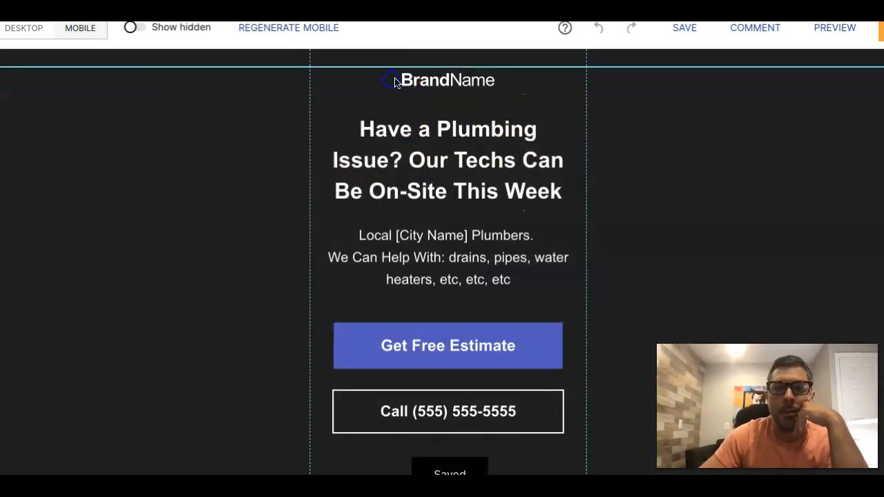
scroll(down, 3)
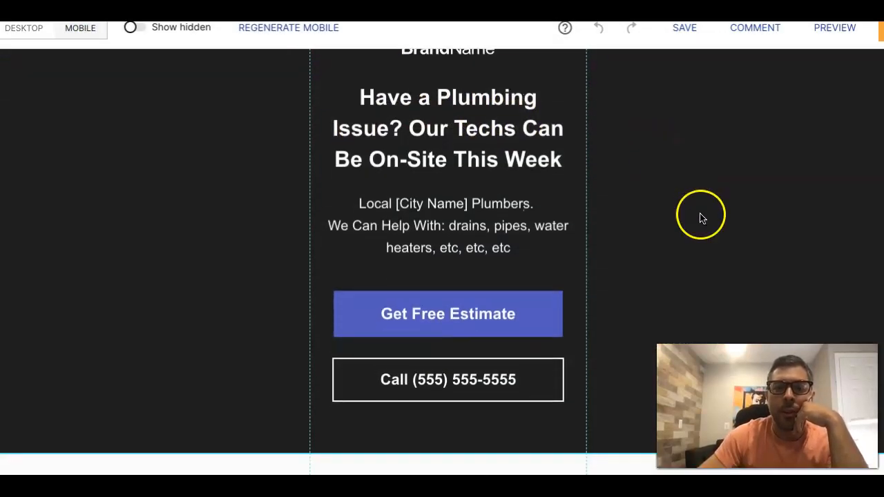
scroll(down, 3)
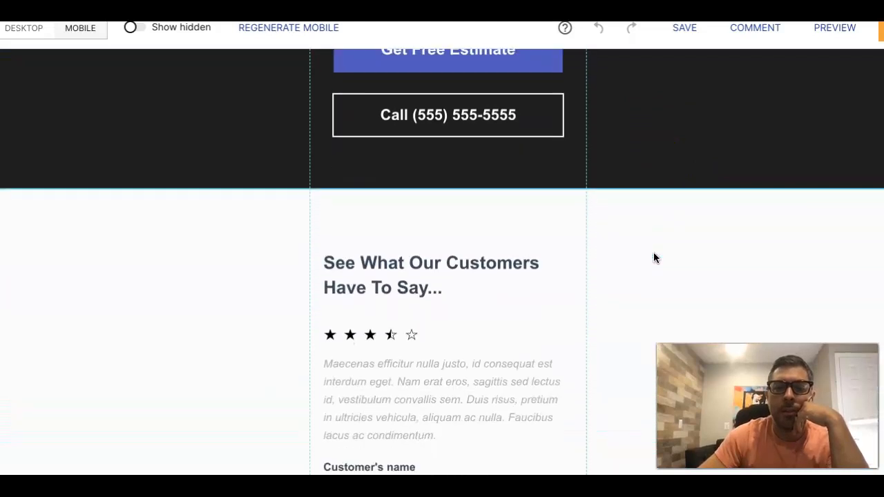
scroll(down, 3)
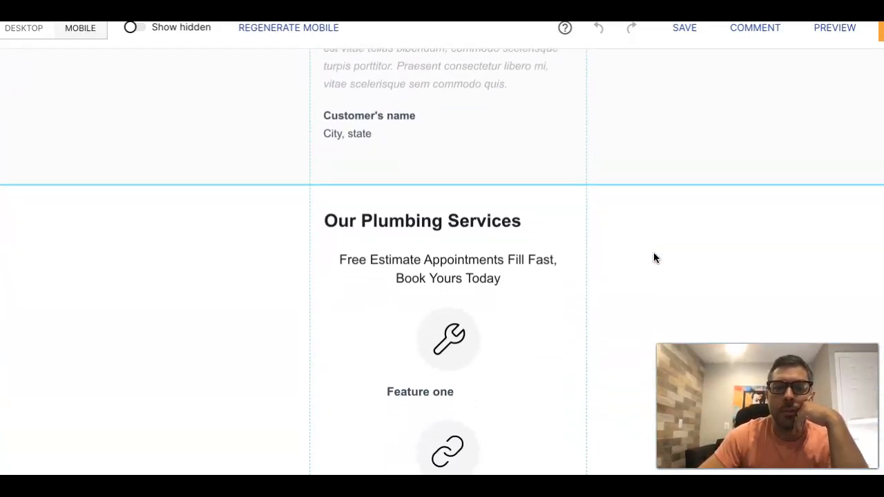
scroll(down, 3)
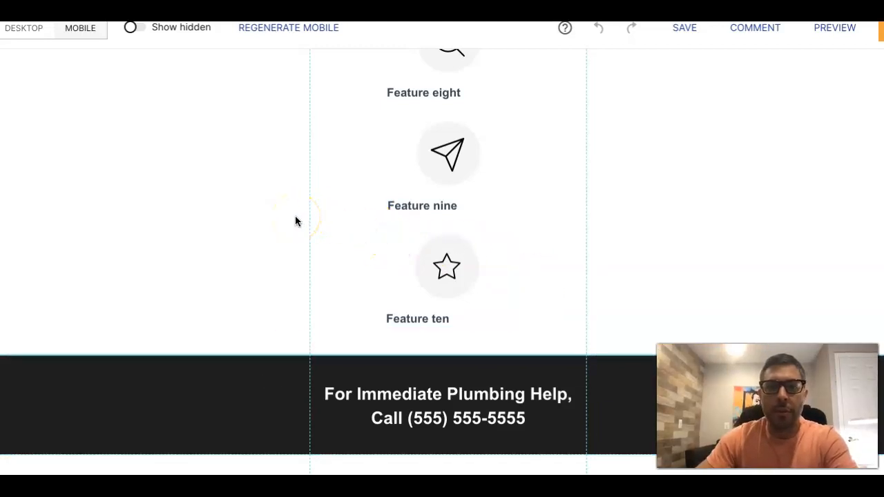
scroll(down, 3)
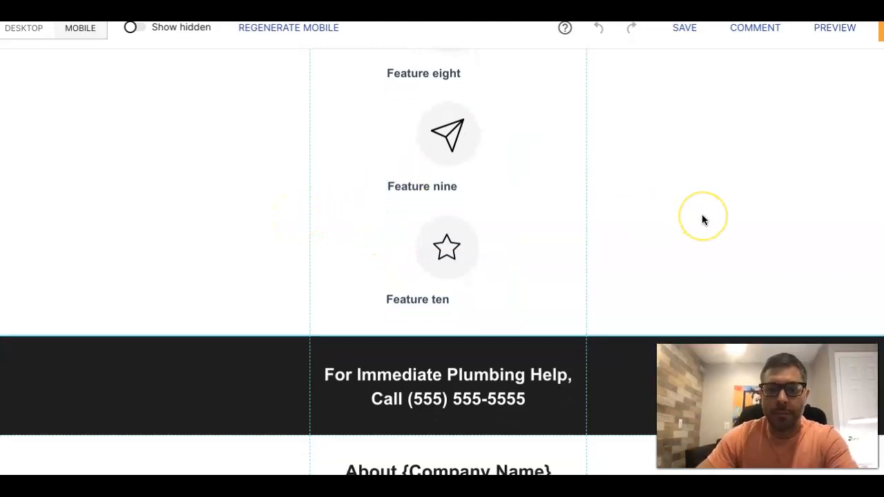
scroll(down, 3)
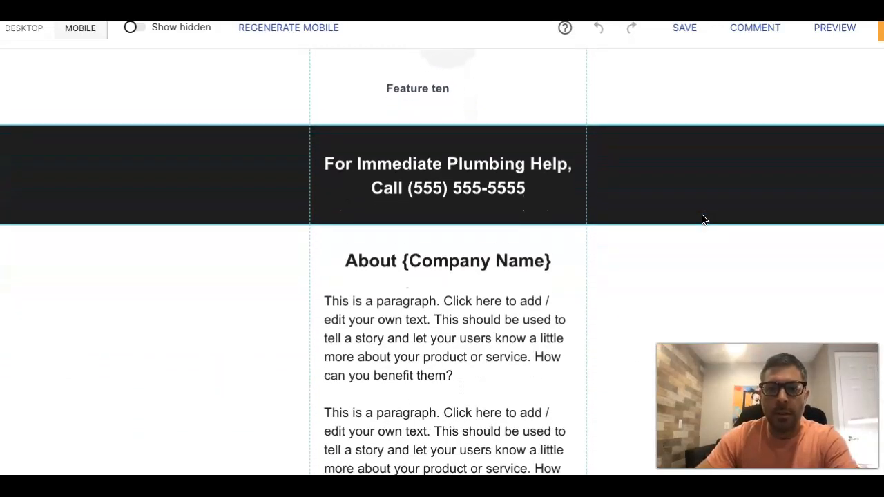
scroll(up, 3)
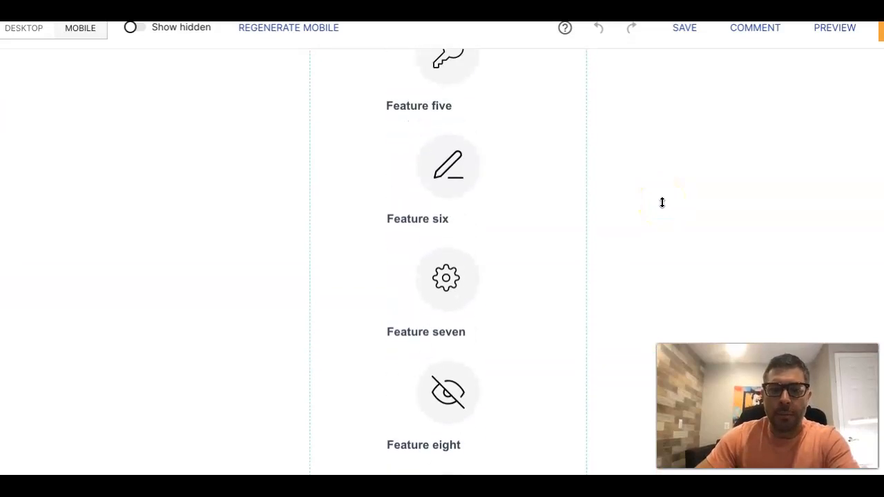
scroll(up, 3)
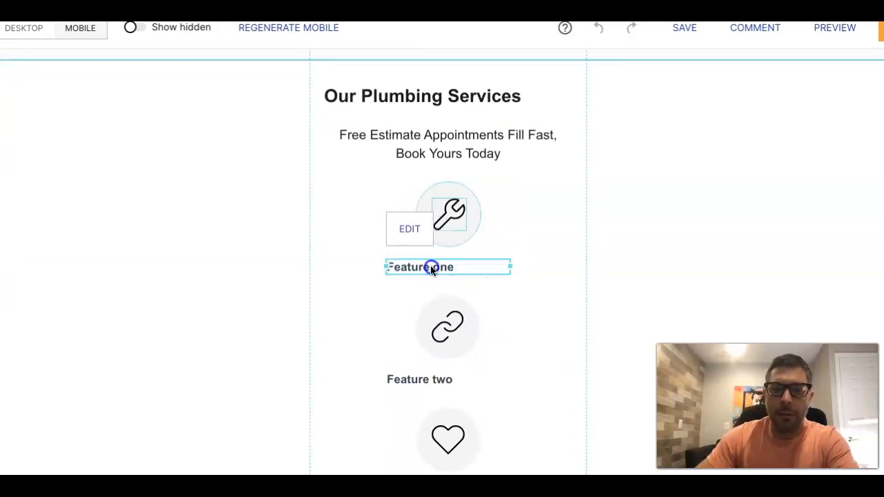
click(472, 230)
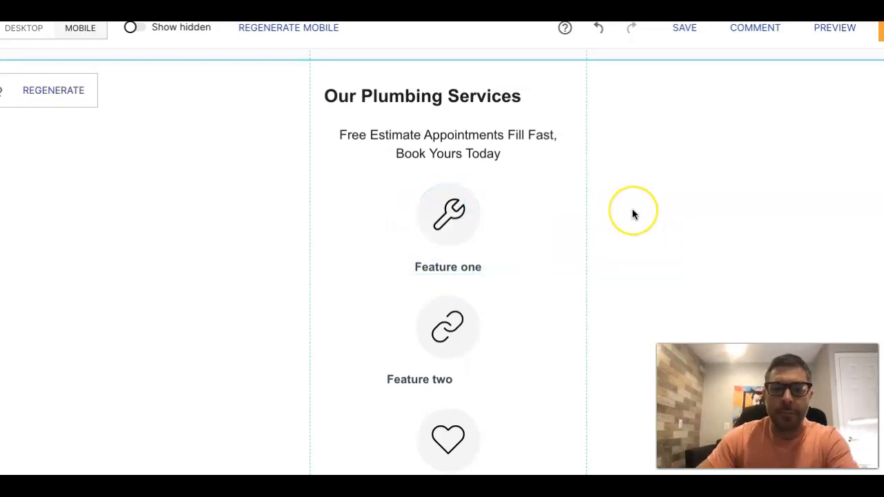
scroll(down, 3)
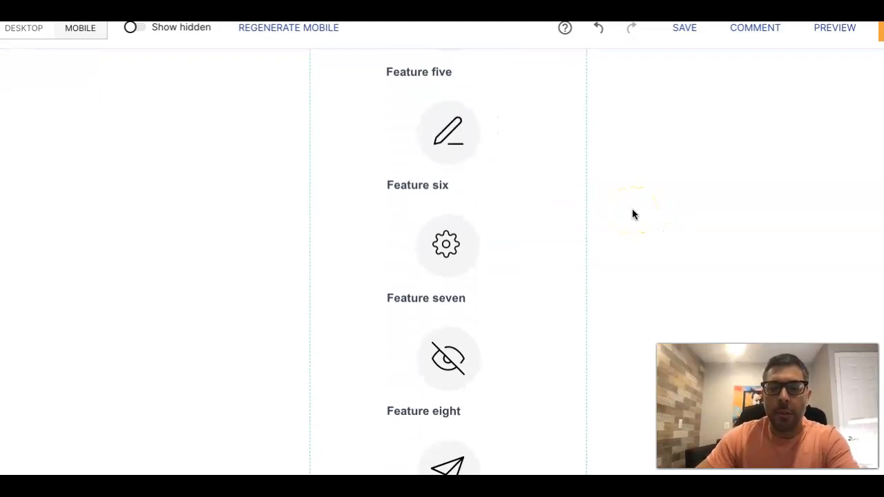
scroll(down, 3)
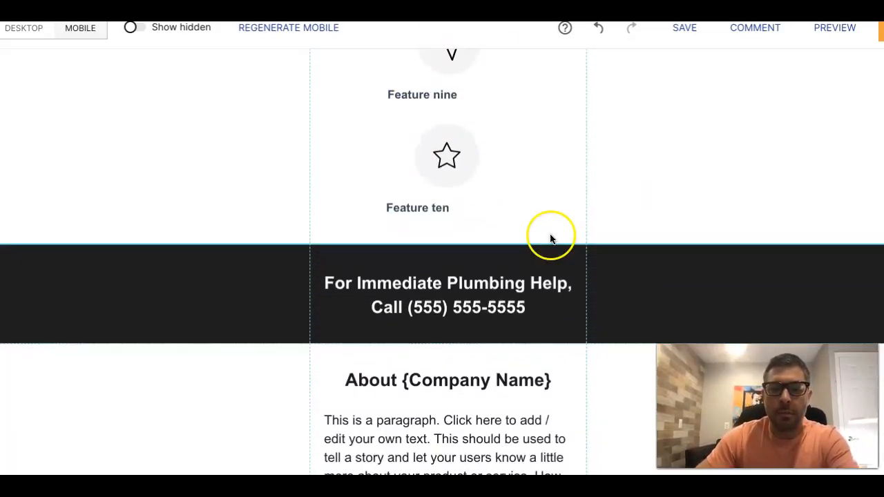
scroll(down, 3)
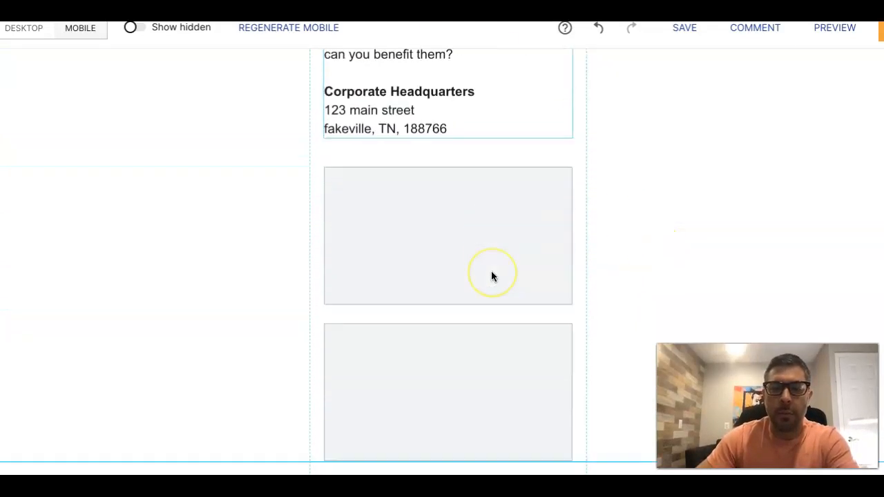
scroll(down, 3)
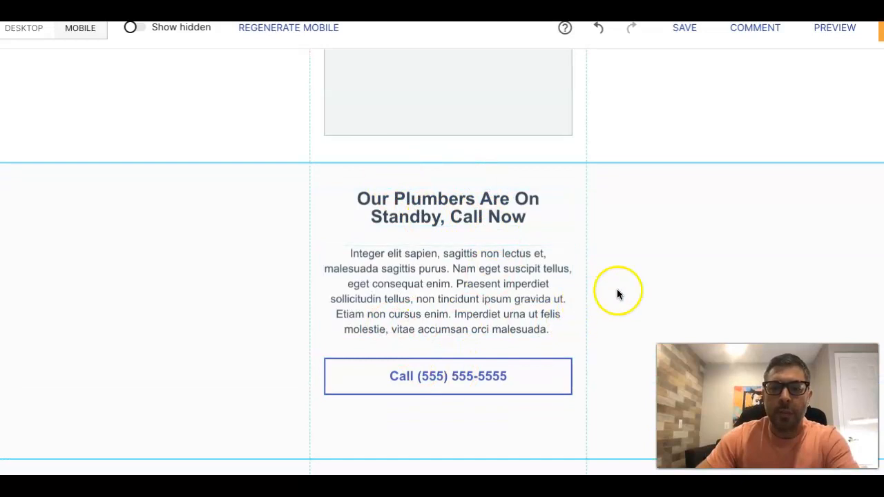
scroll(down, 3)
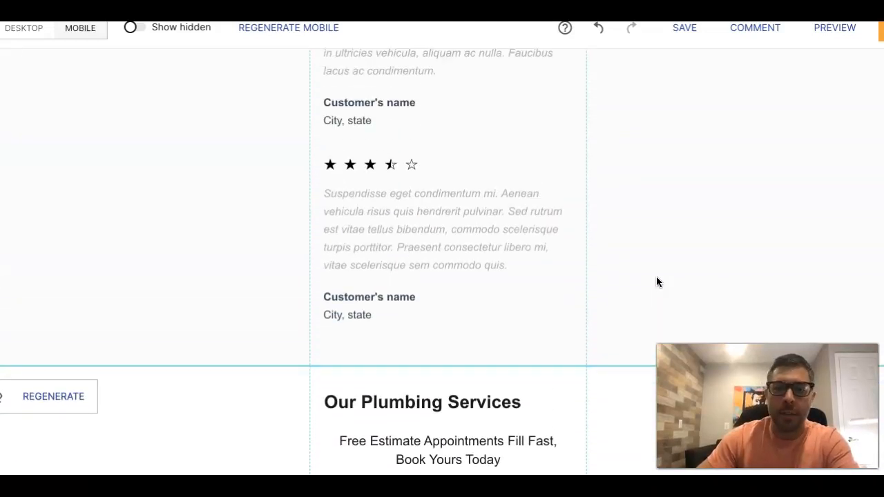
scroll(up, 3)
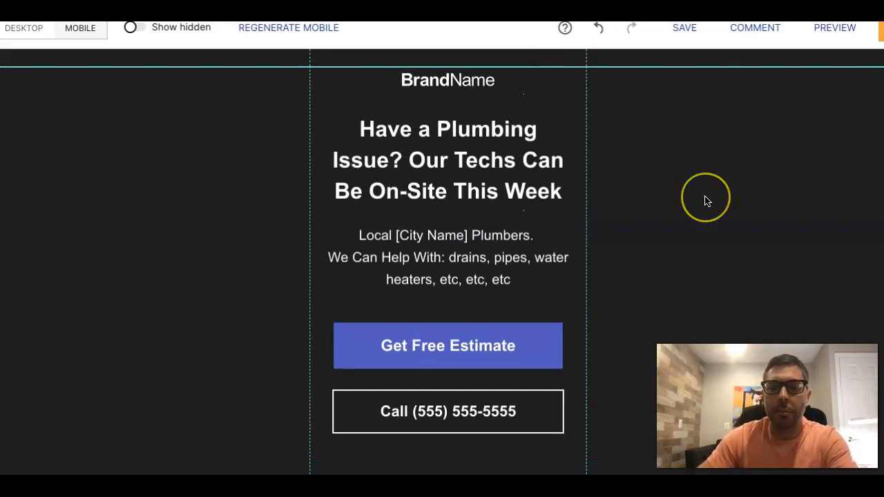
scroll(down, 3)
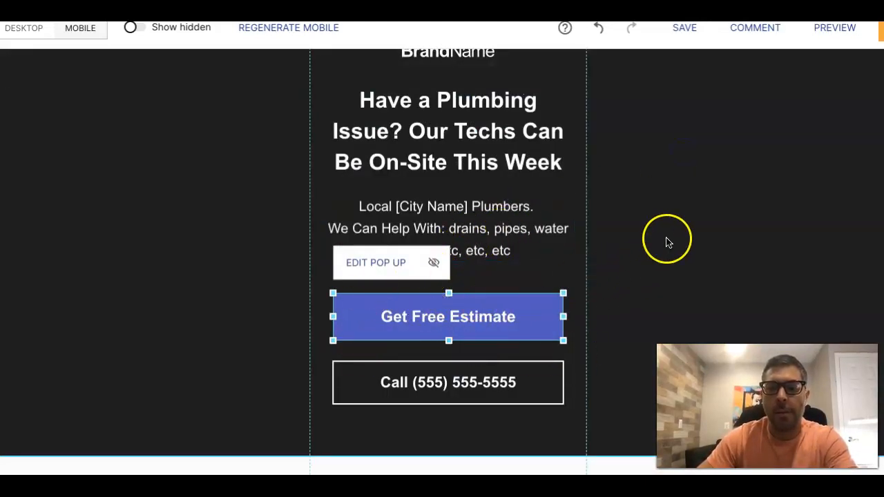
click(665, 242)
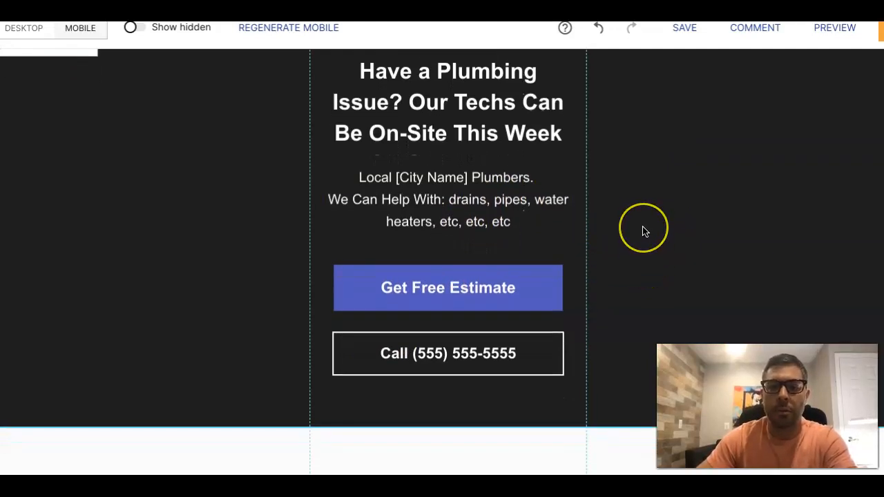
scroll(down, 3)
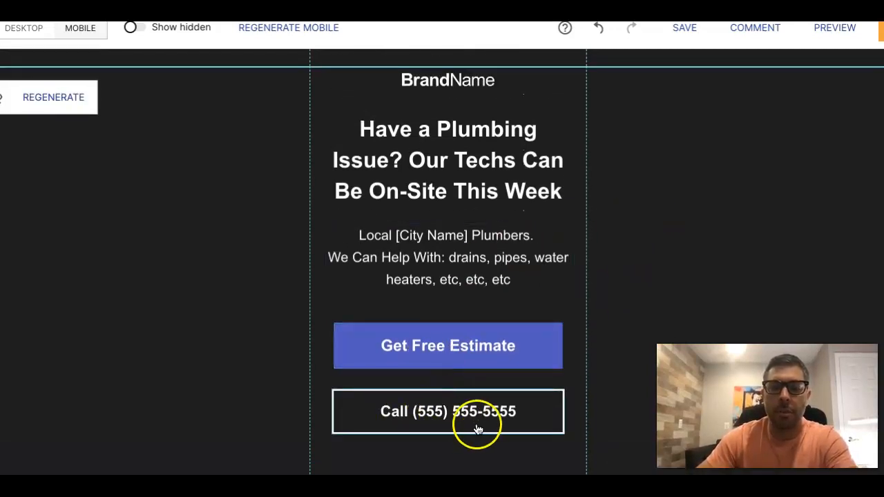
scroll(down, 3)
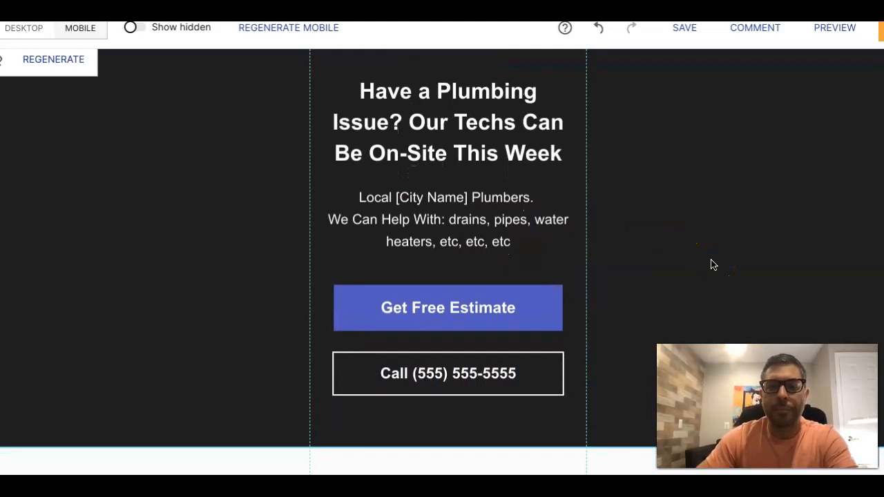
scroll(down, 3)
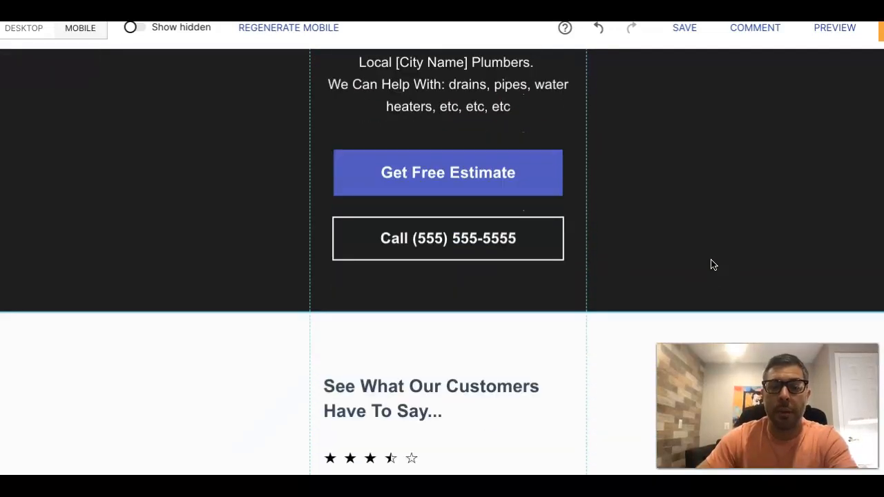
scroll(down, 3)
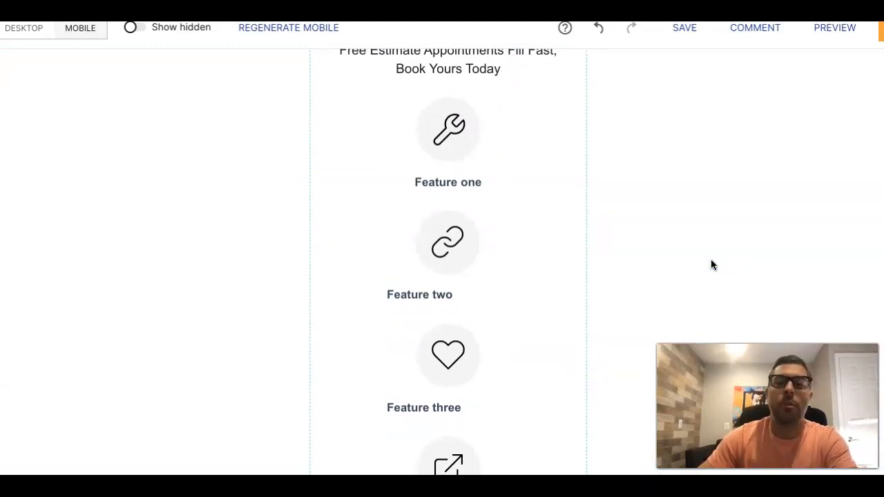
mouse_move(644, 167)
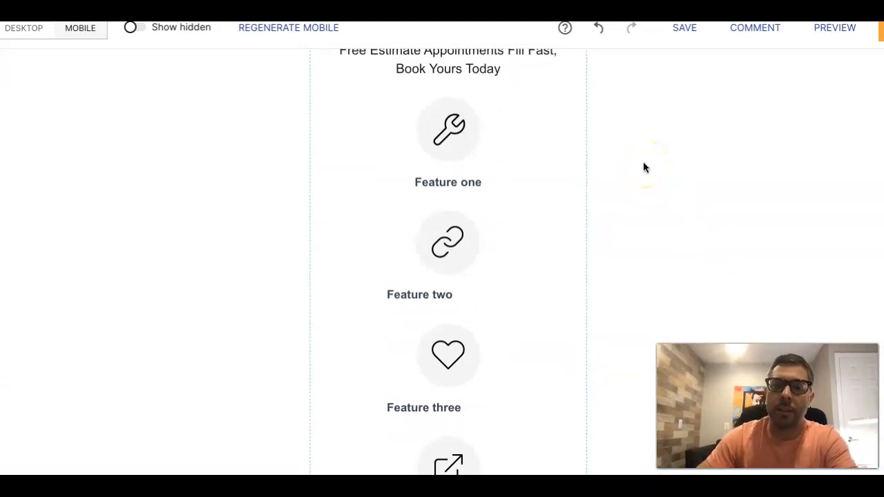
scroll(down, 3)
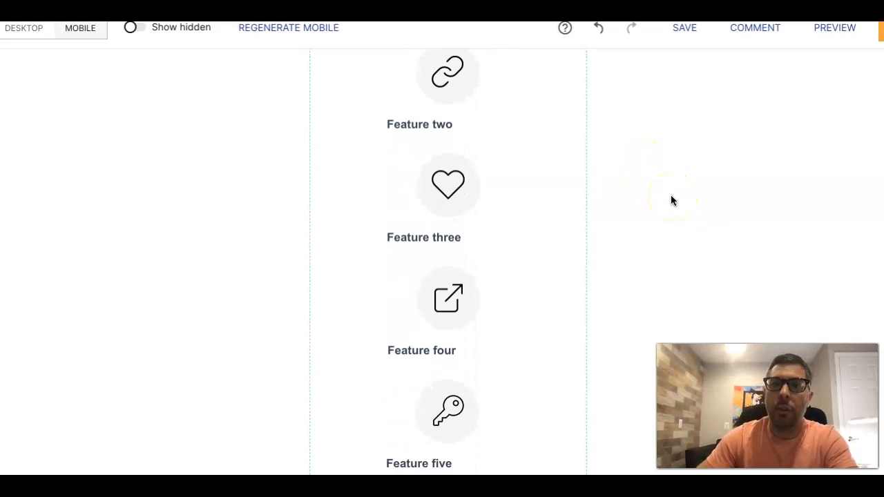
scroll(down, 3)
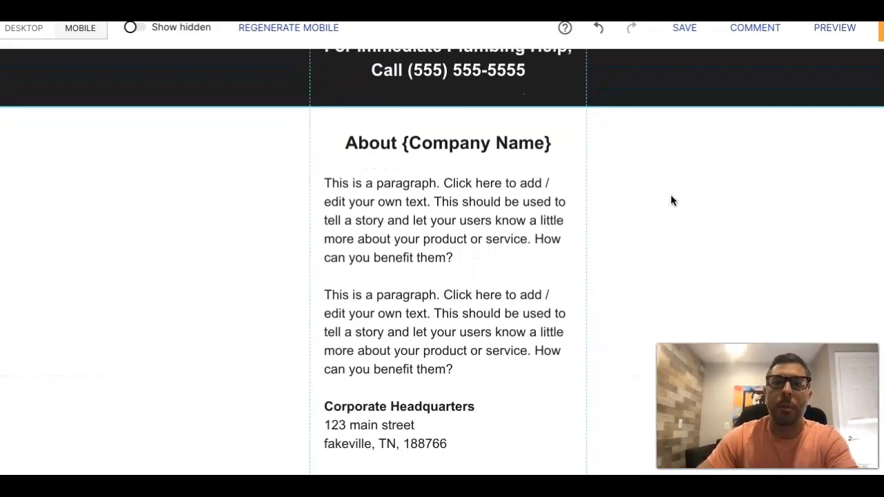
scroll(down, 3)
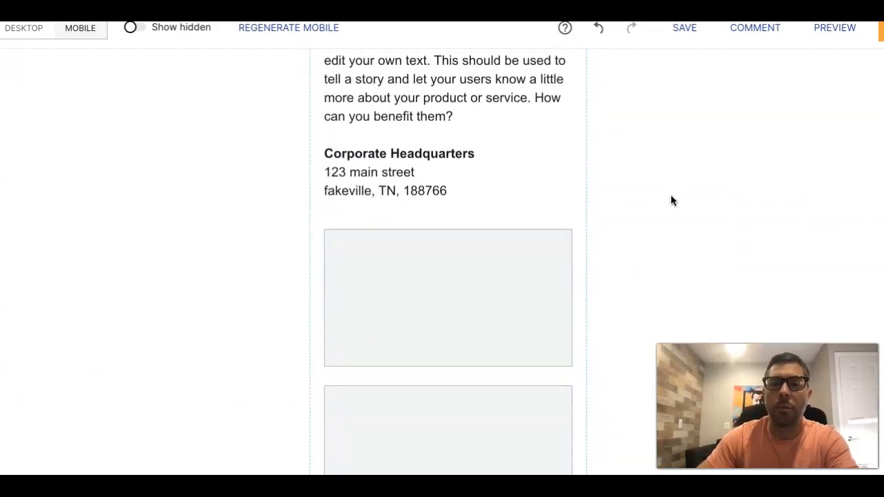
scroll(down, 3)
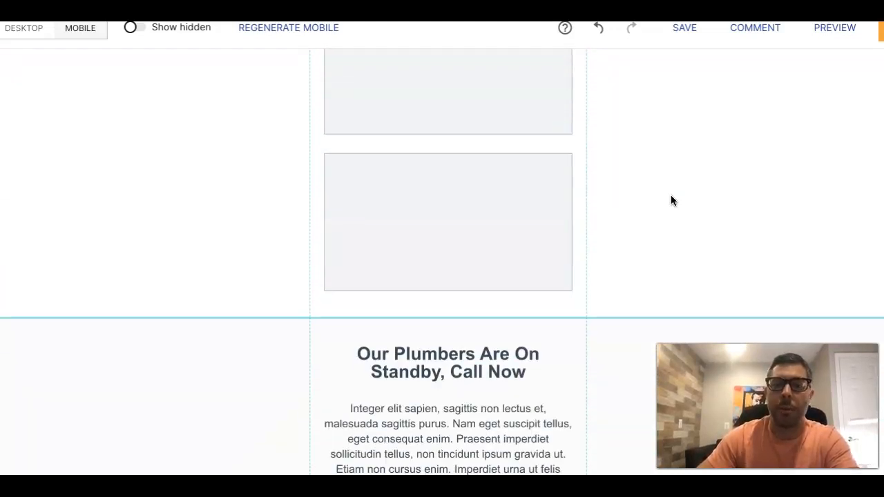
scroll(down, 3)
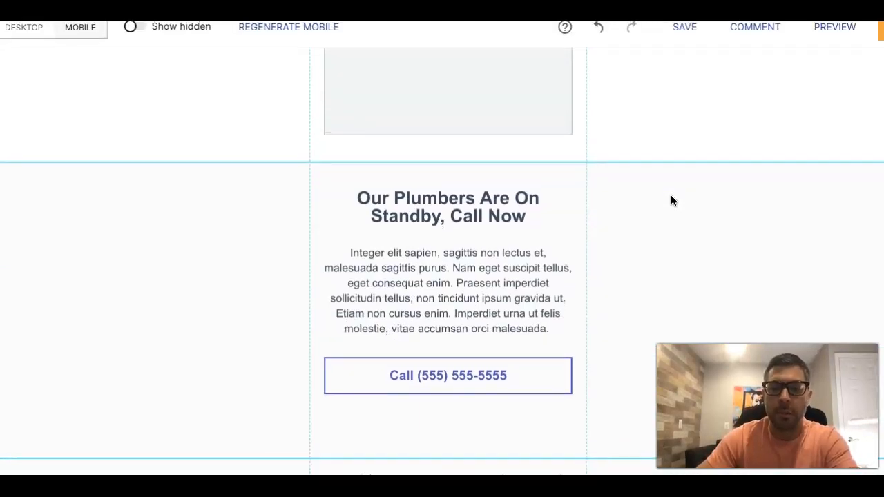
scroll(up, 3)
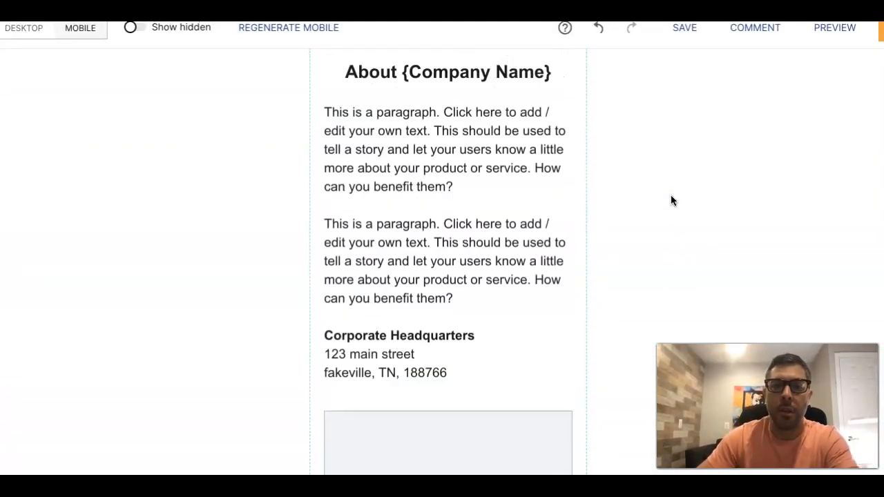
click(287, 28)
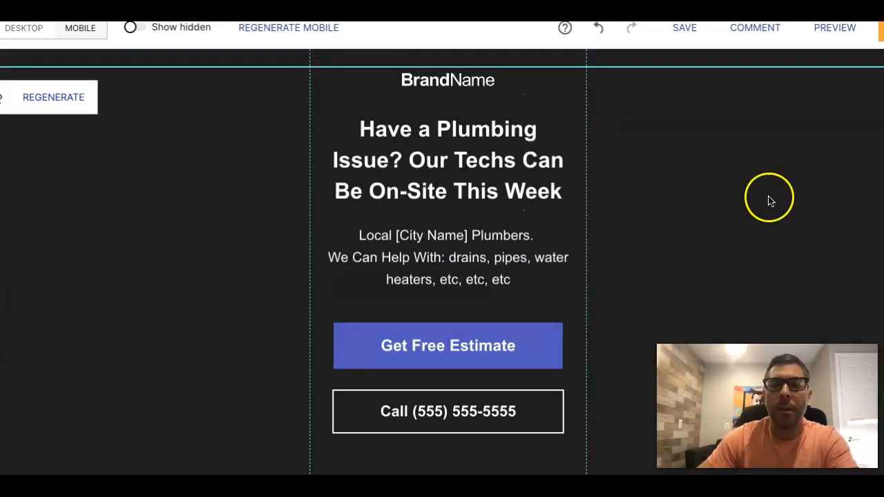
mouse_move(779, 202)
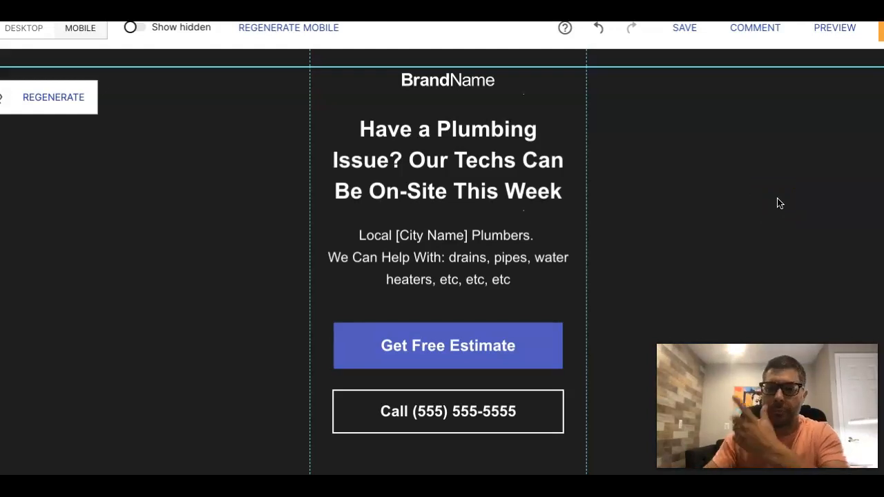
click(487, 149)
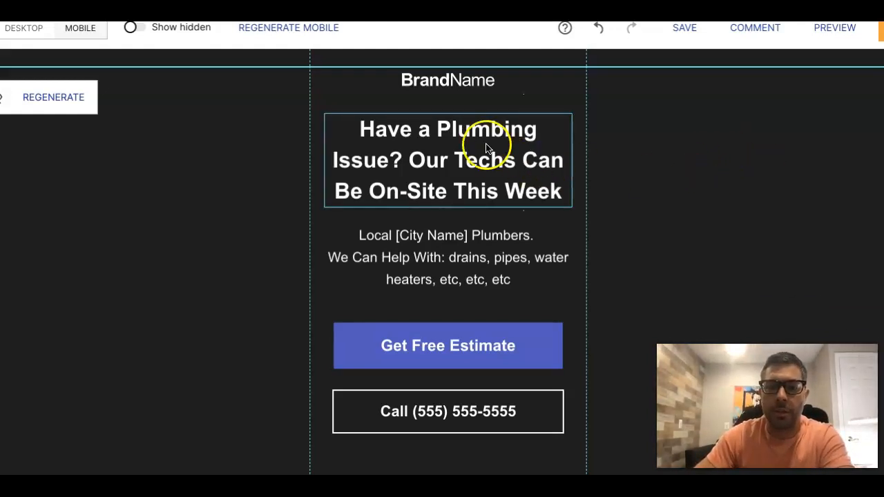
scroll(down, 3)
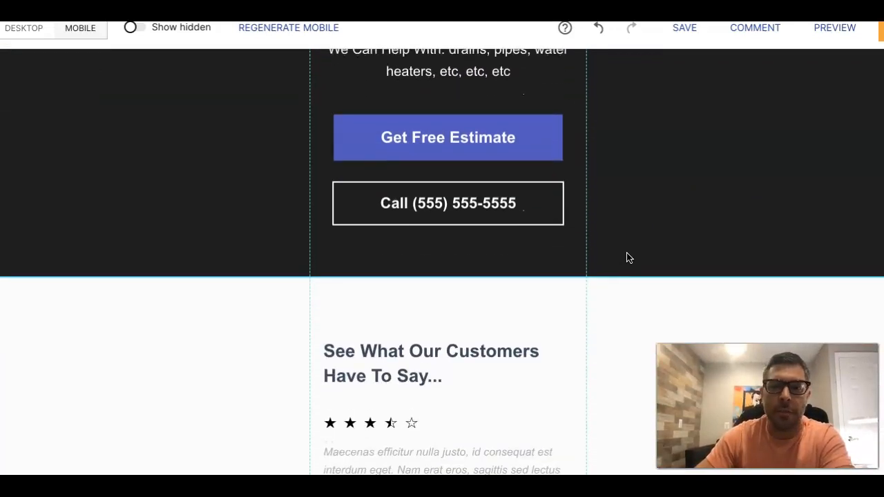
scroll(up, 3)
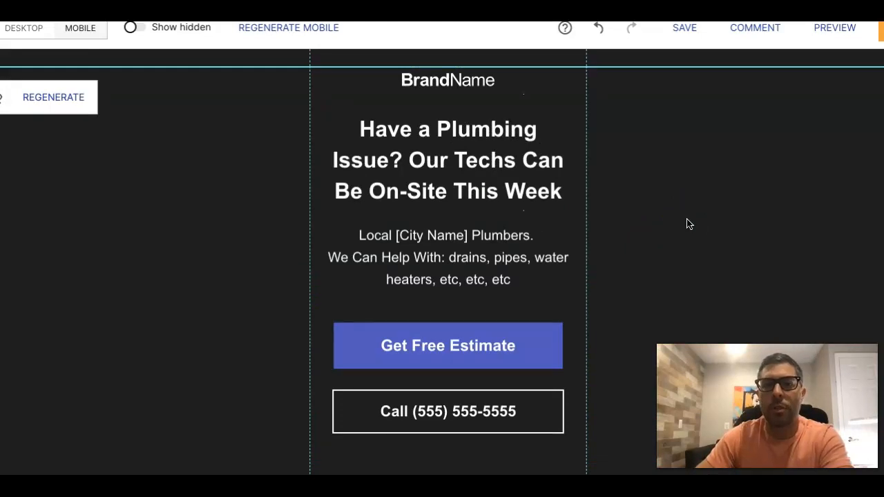
mouse_move(701, 232)
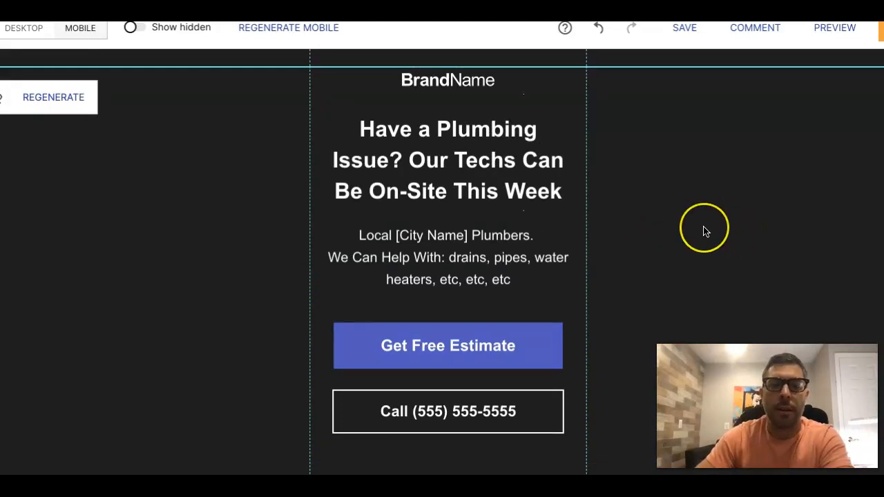
mouse_move(704, 232)
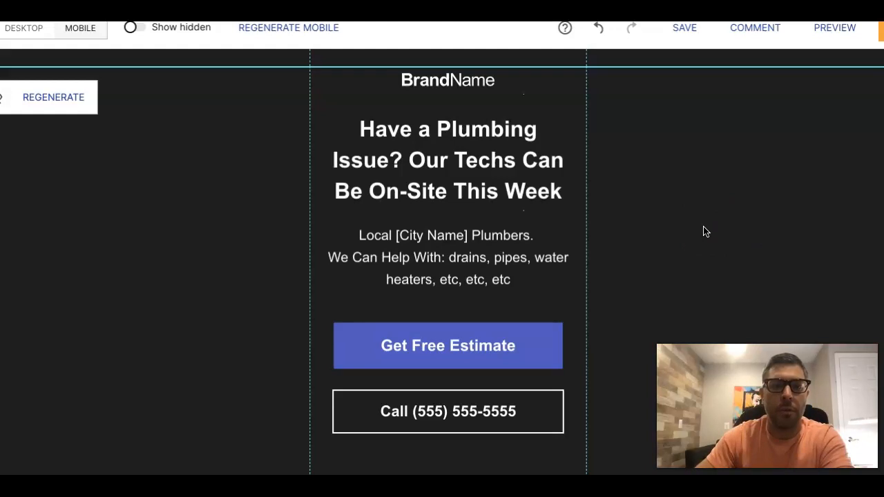